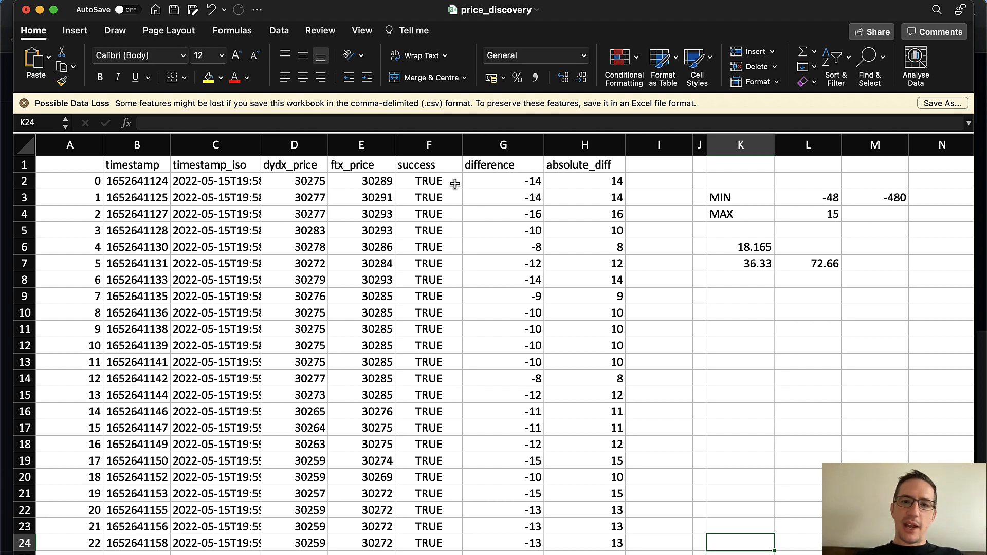
- Inspect the first success value and the top difference values beside the ftx_price column
scroll(down, 3)
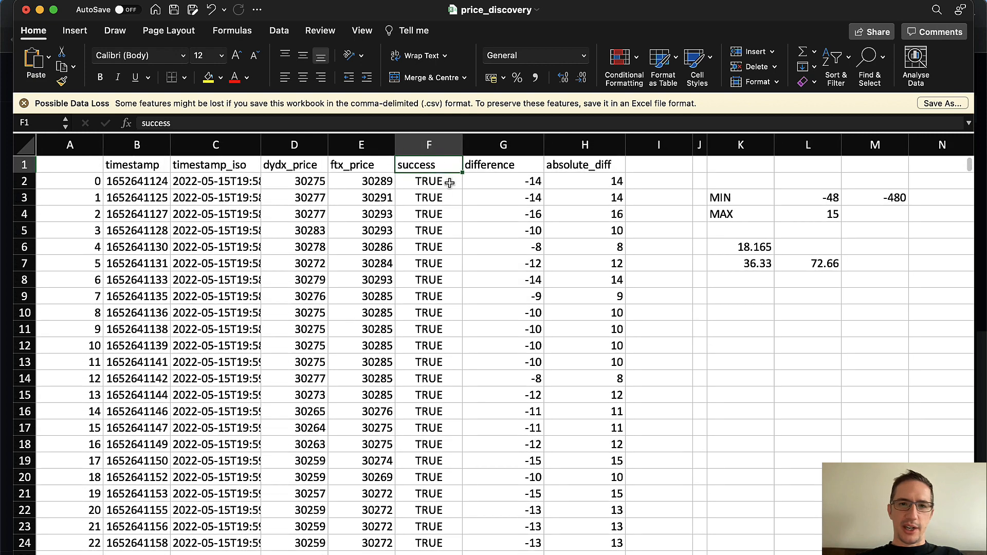
click(428, 181)
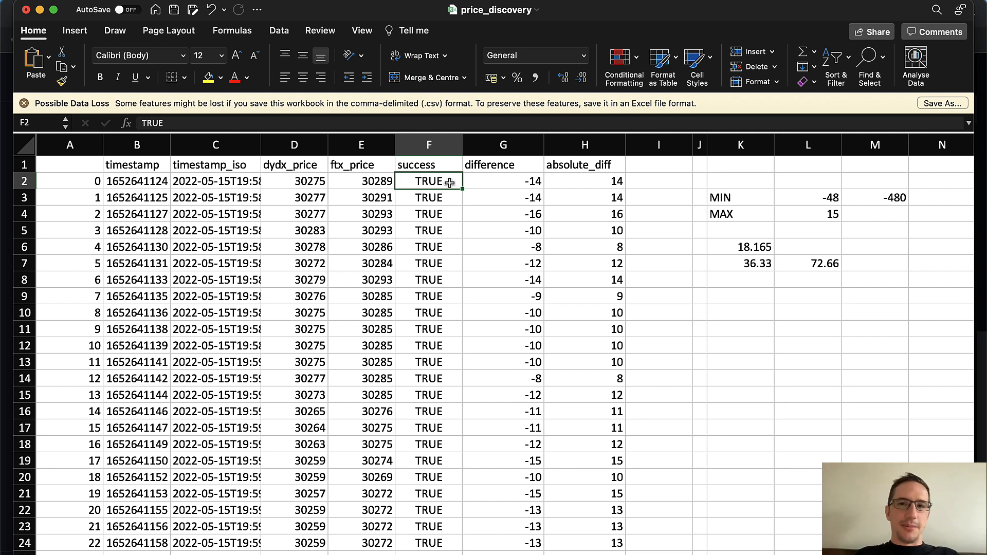
mouse_move(619, 213)
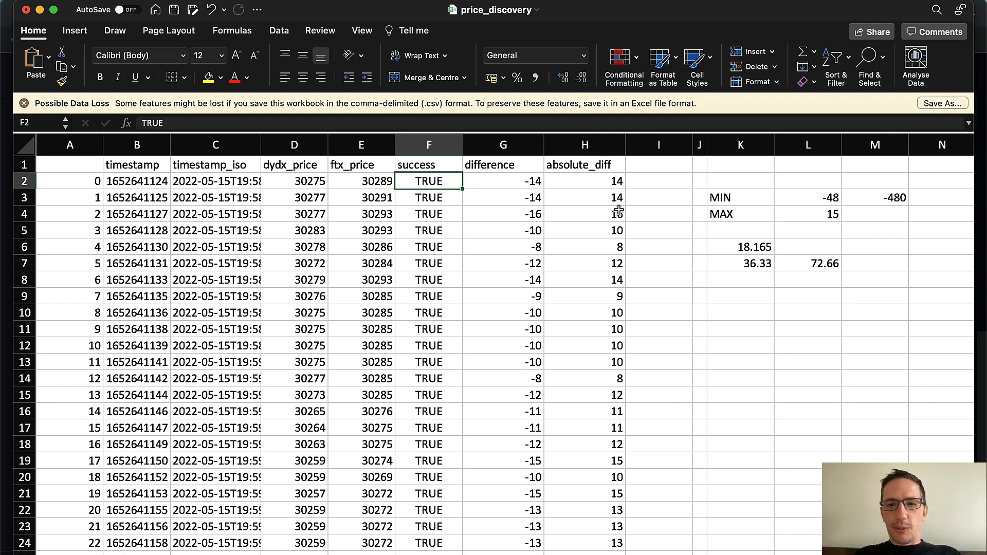
click(293, 145)
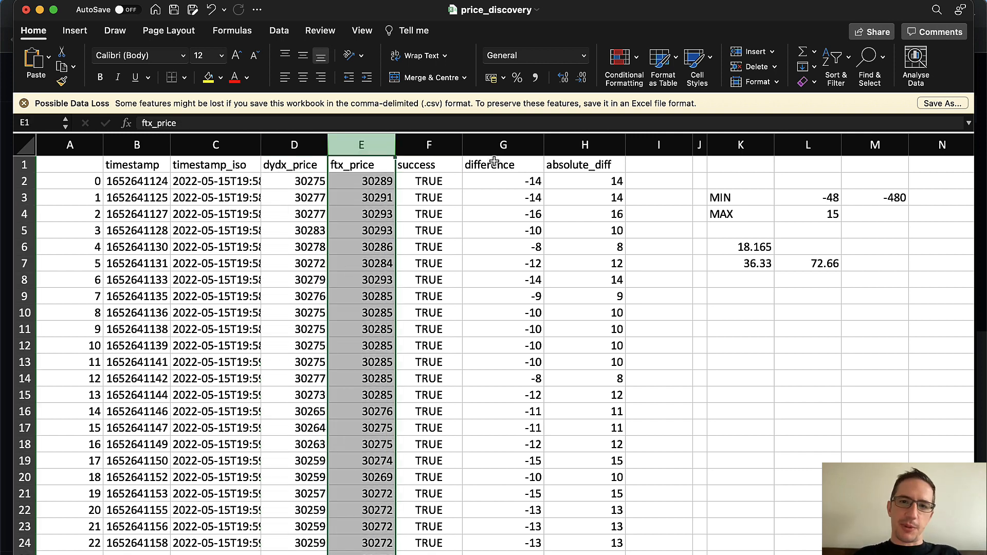
click(503, 181)
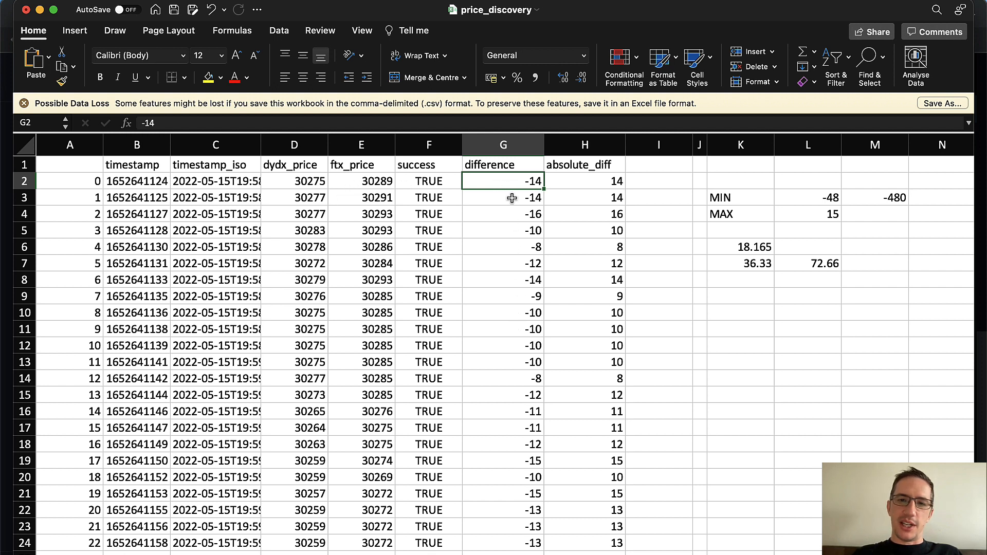
click(502, 198)
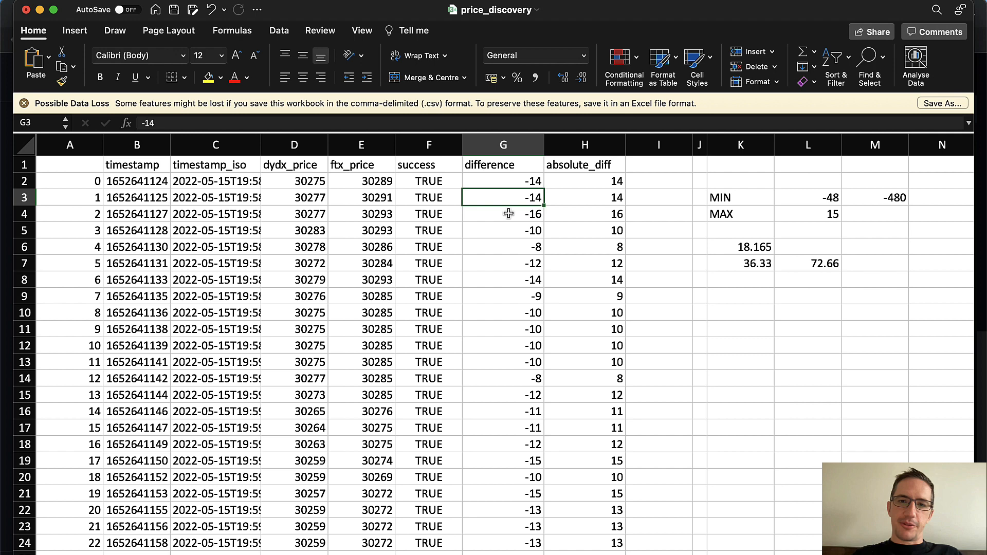
click(503, 230)
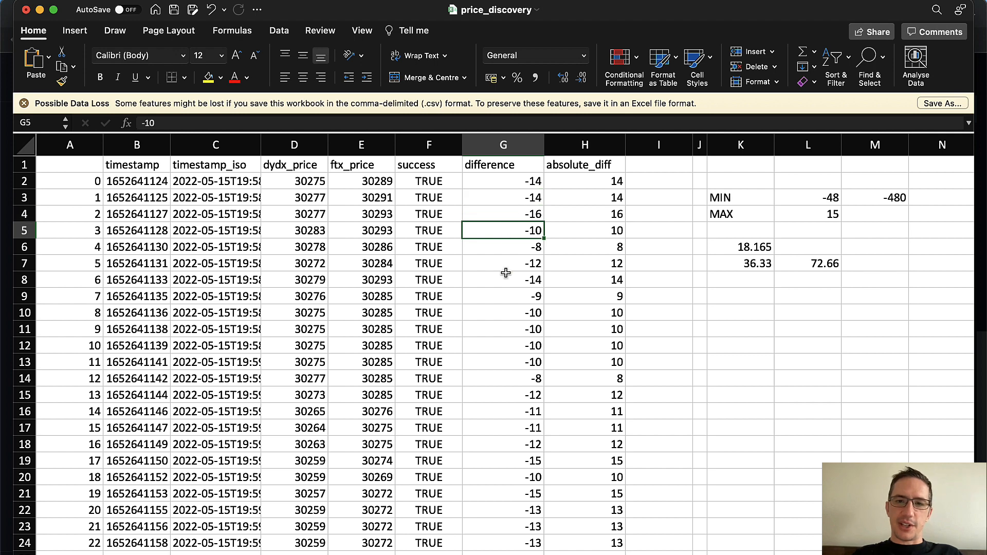
- Further down, mark runs of consecutive -10 difference values, then return to the top
scroll(down, 3)
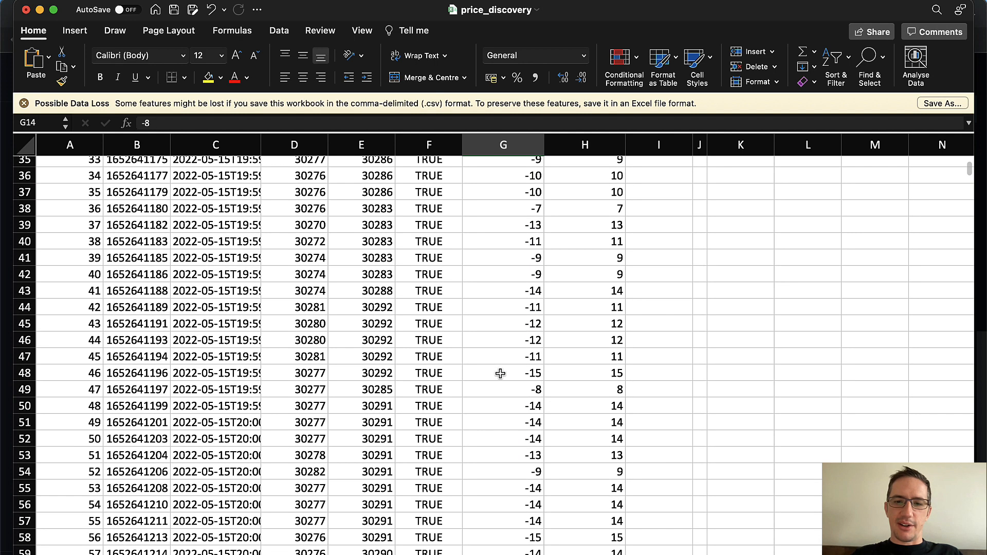
scroll(down, 3)
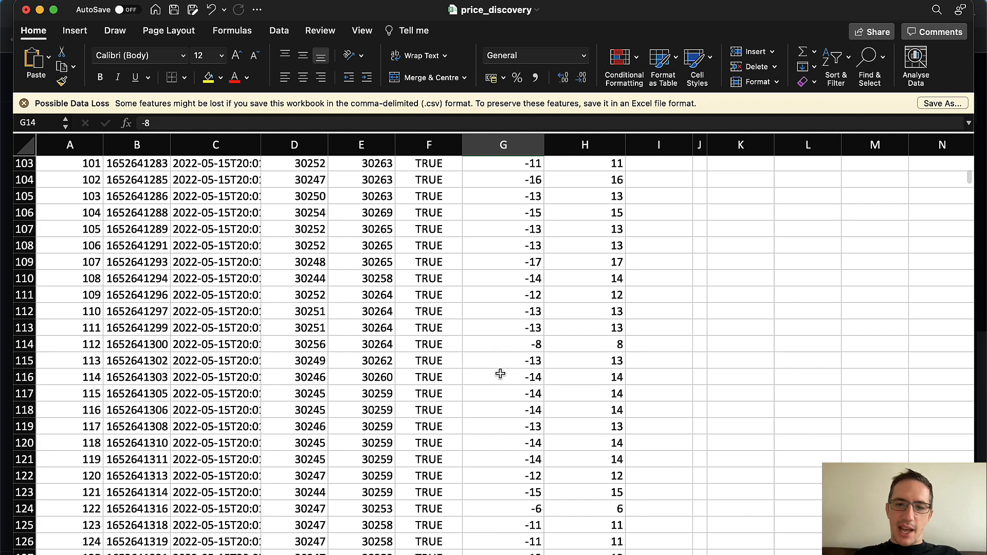
scroll(down, 3)
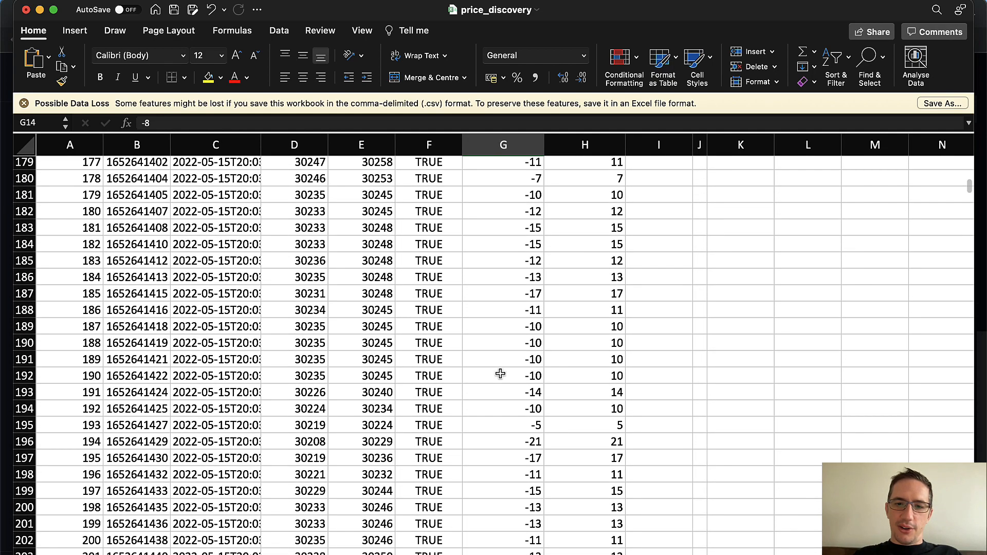
drag(503, 326, 503, 360)
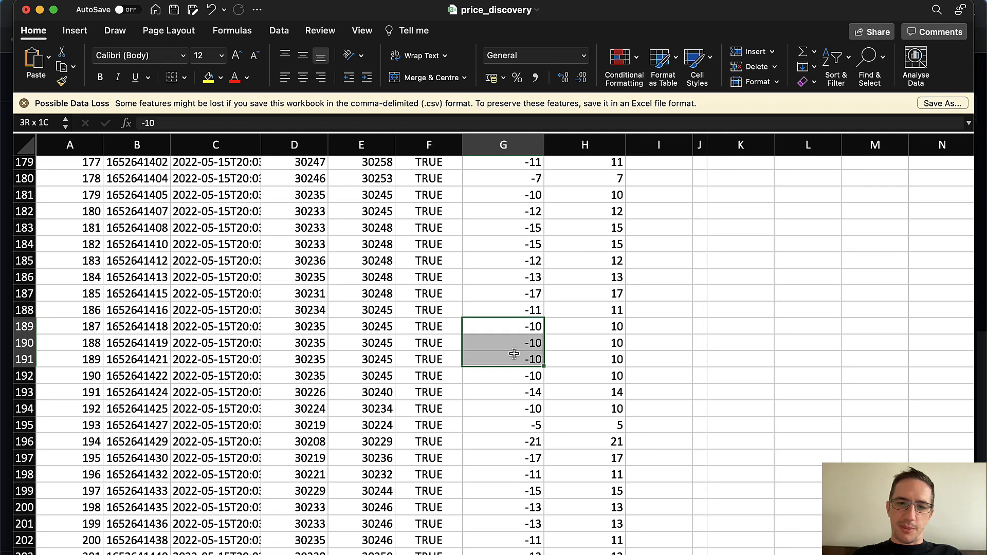
drag(503, 343, 510, 376)
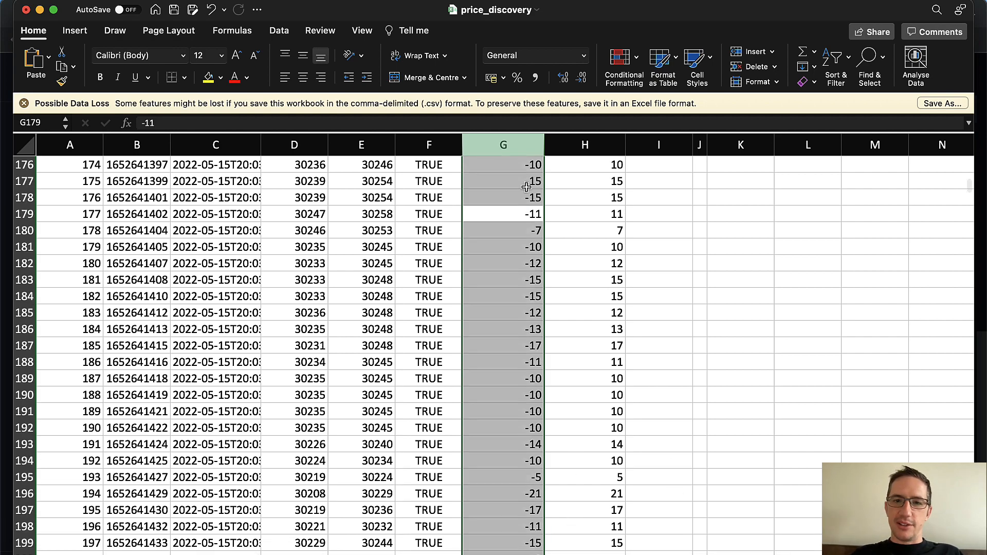
scroll(up, 3)
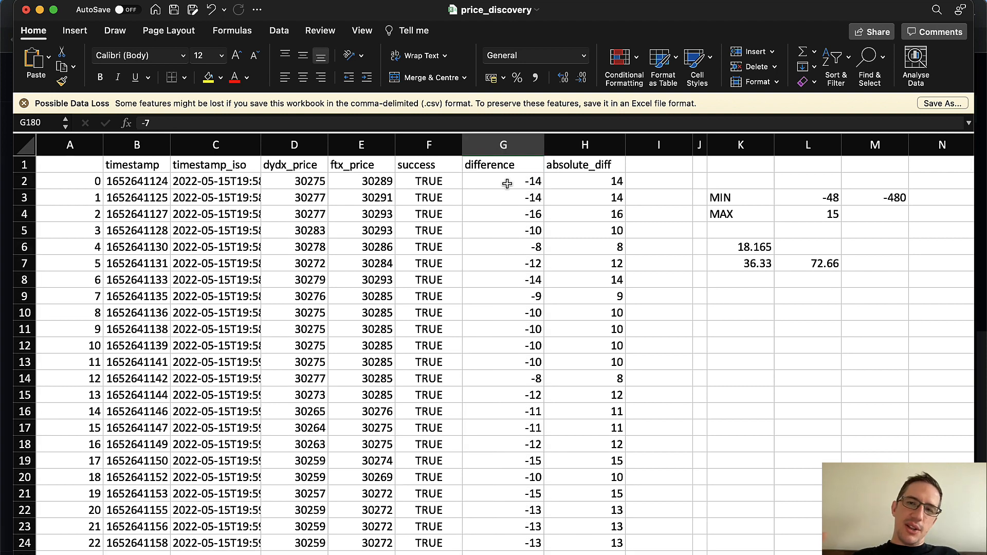
mouse_move(560, 191)
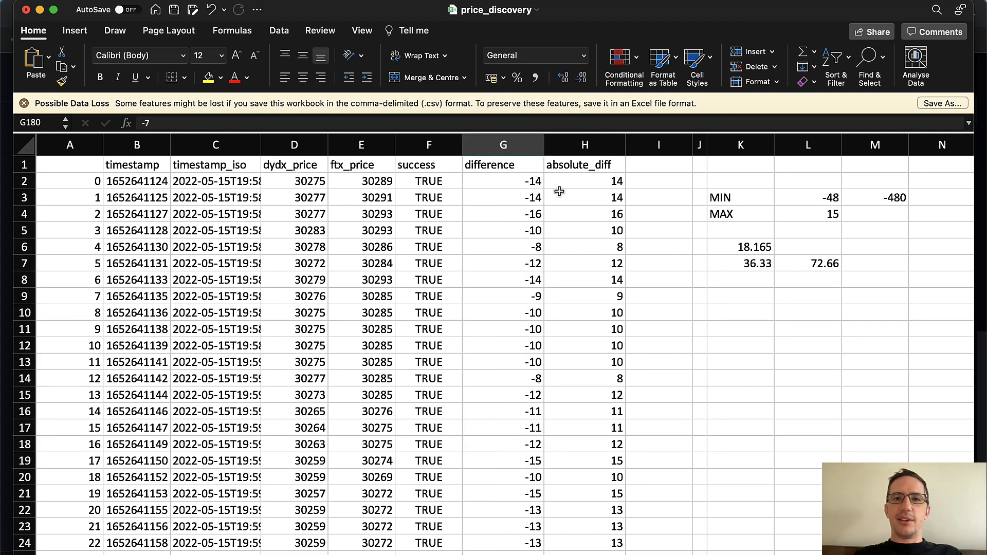
mouse_move(503, 187)
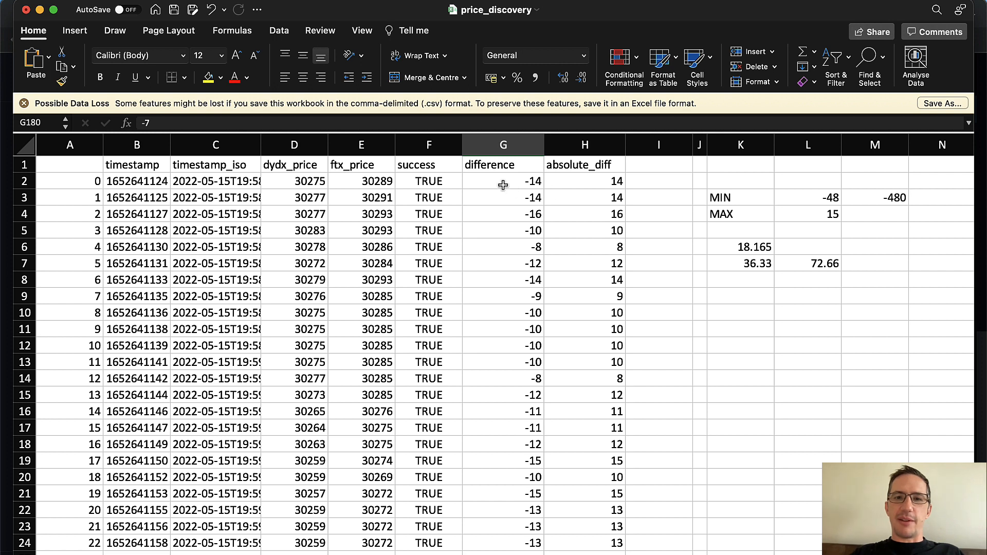
- Confirm the MIN formula in L3 still reads =MIN(G:G), leaving it unchanged
click(503, 181)
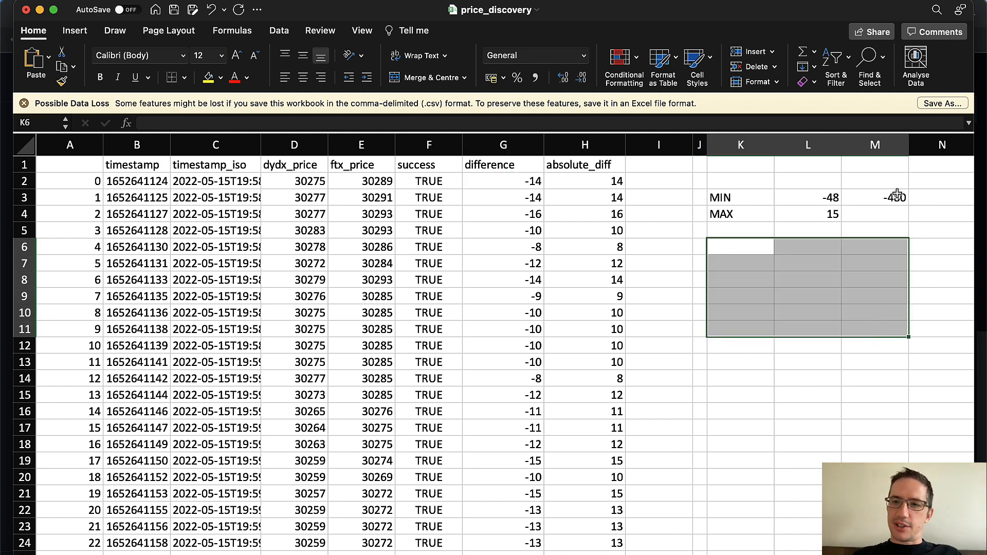
click(740, 198)
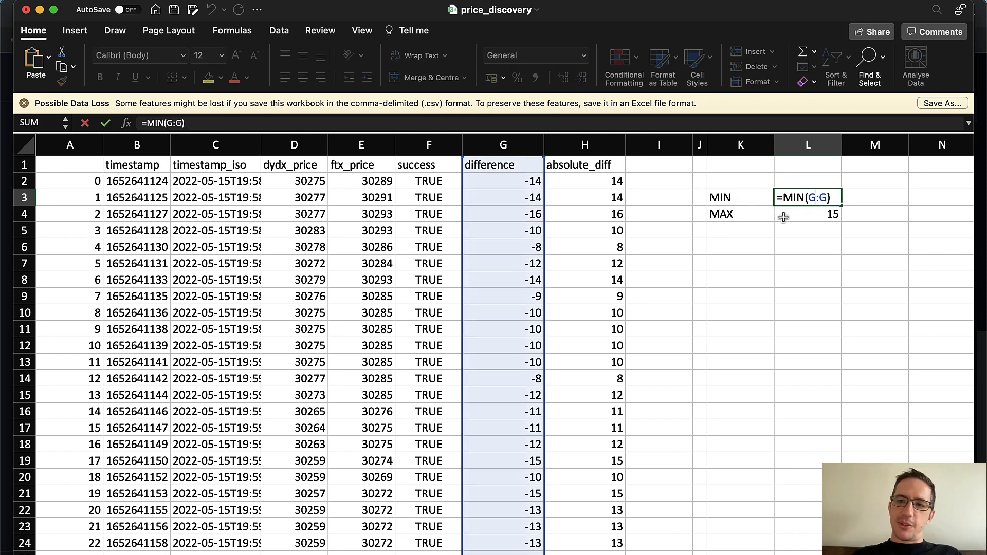
key(Enter)
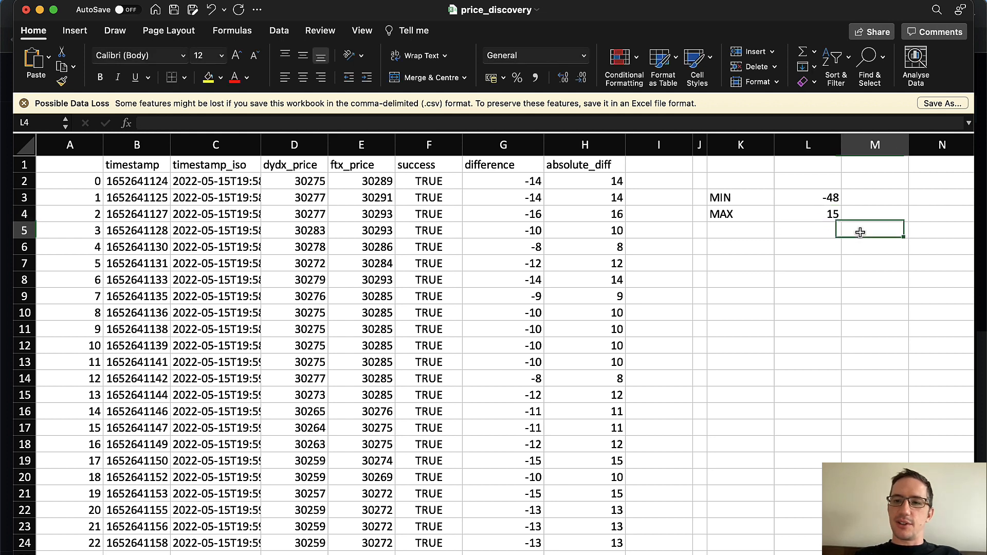
- Trial =-L3+L4 in M5 giving a 63-point range, then clear it and move to K6
text(=-M4)
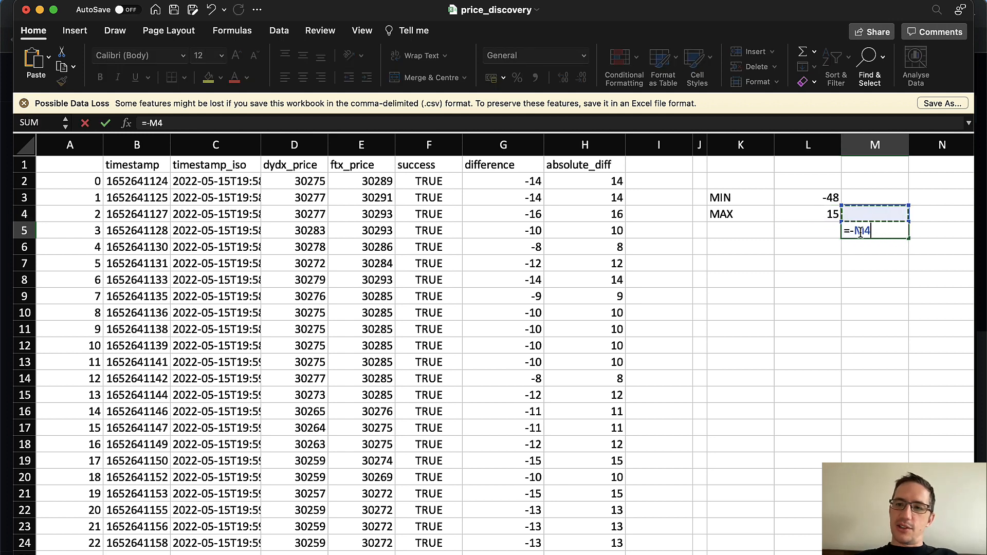
click(808, 198)
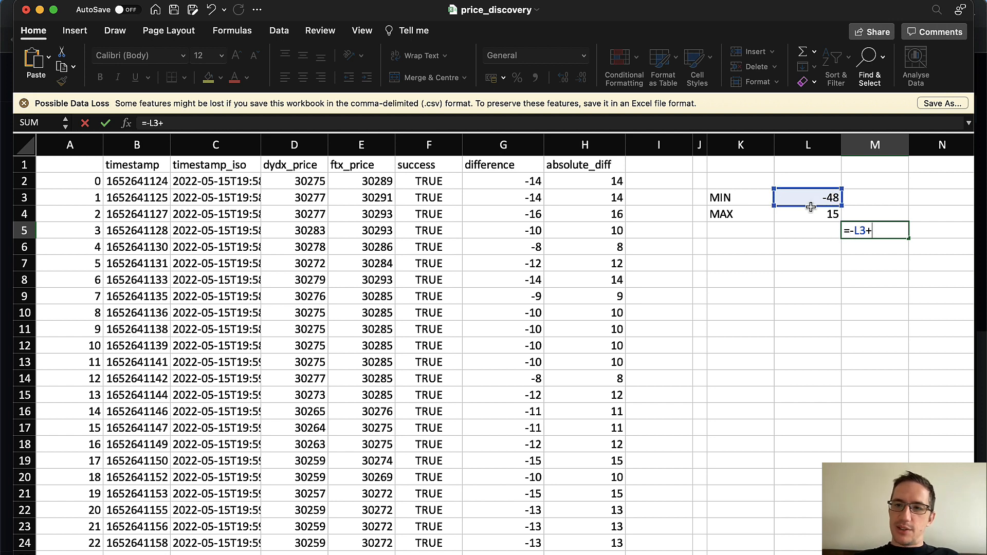
click(808, 214)
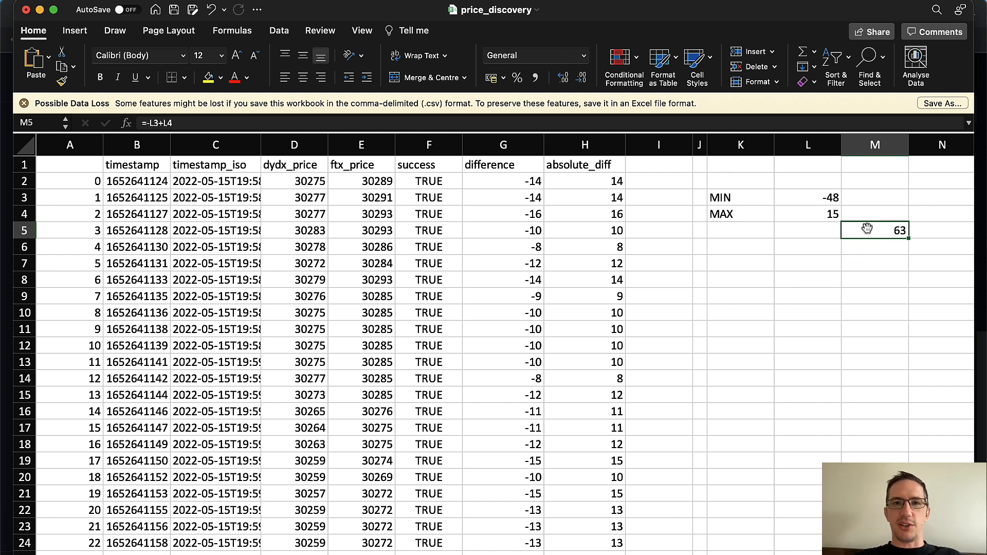
key(Delete)
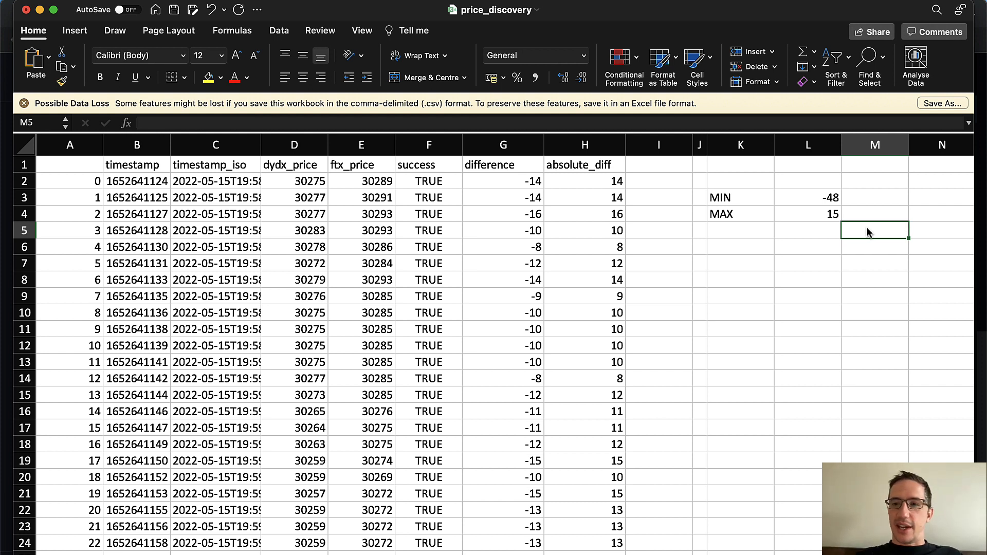
click(740, 246)
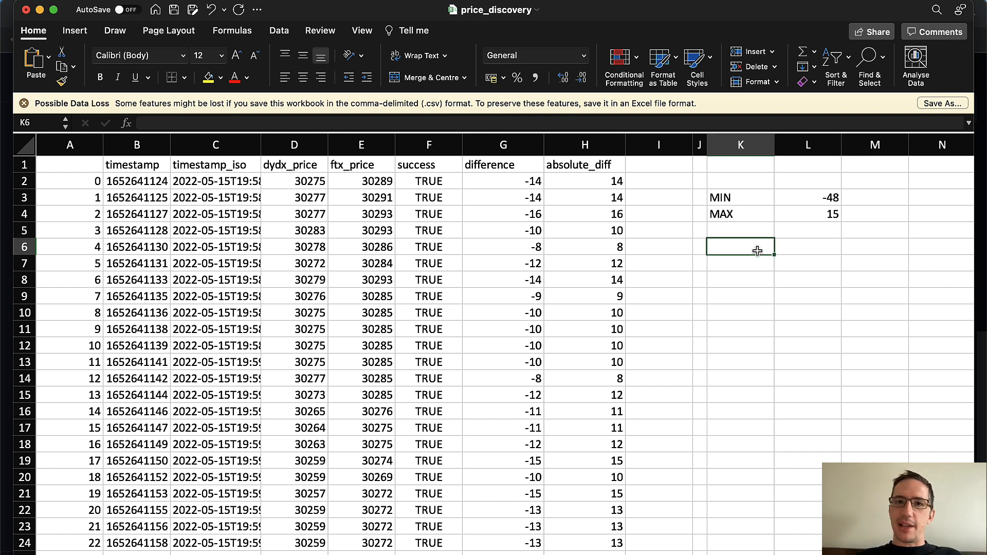
- Insert a basic 2-D line chart of the dydx_price and difference columns
click(293, 144)
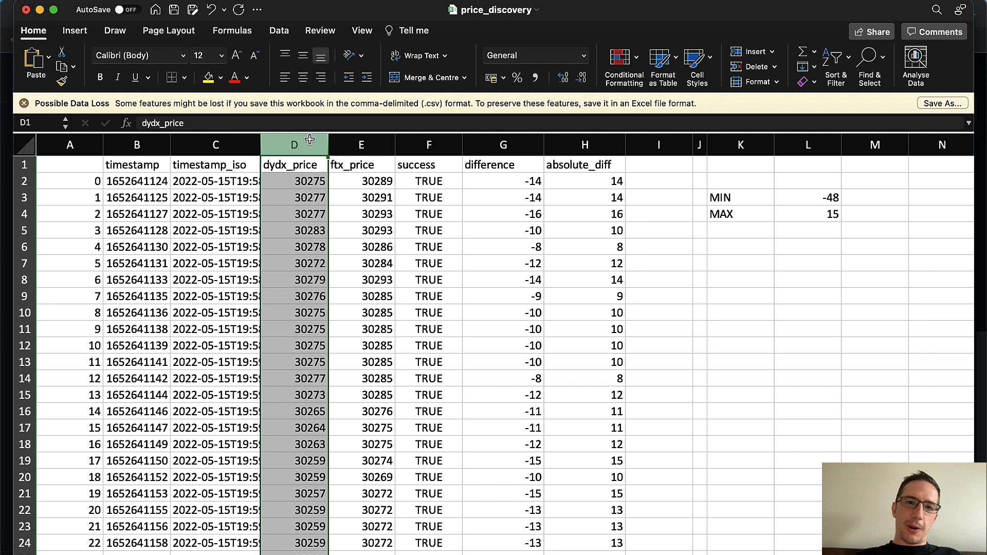
click(503, 144)
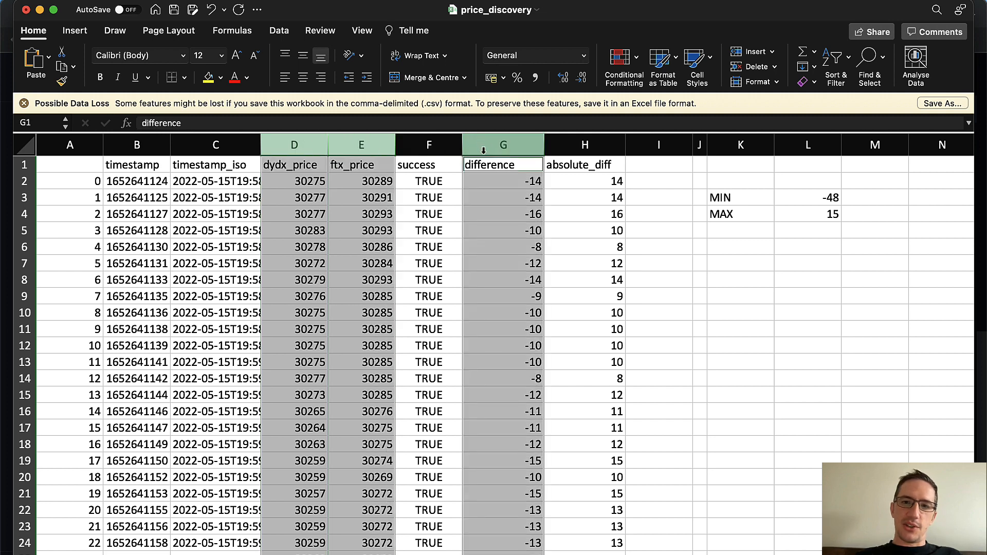
click(74, 29)
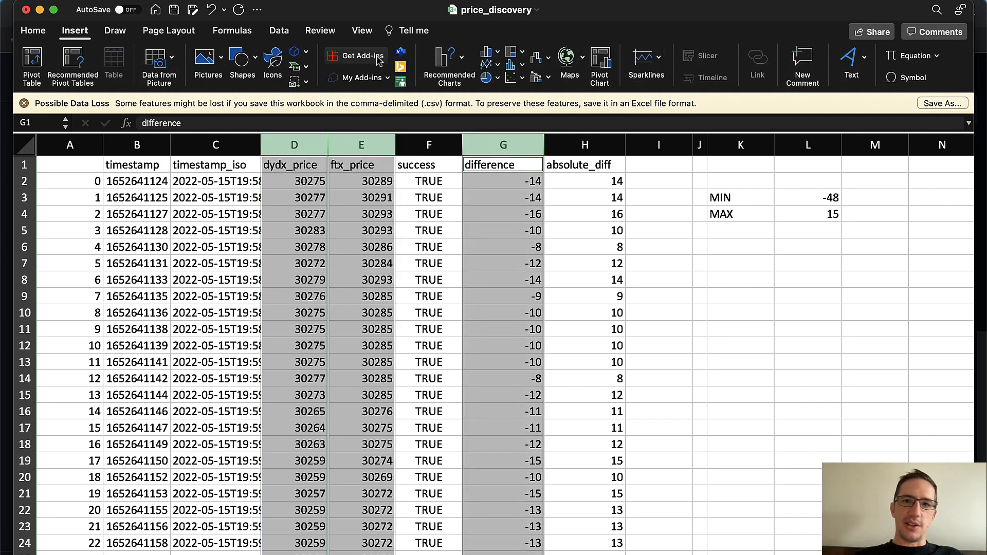
click(484, 57)
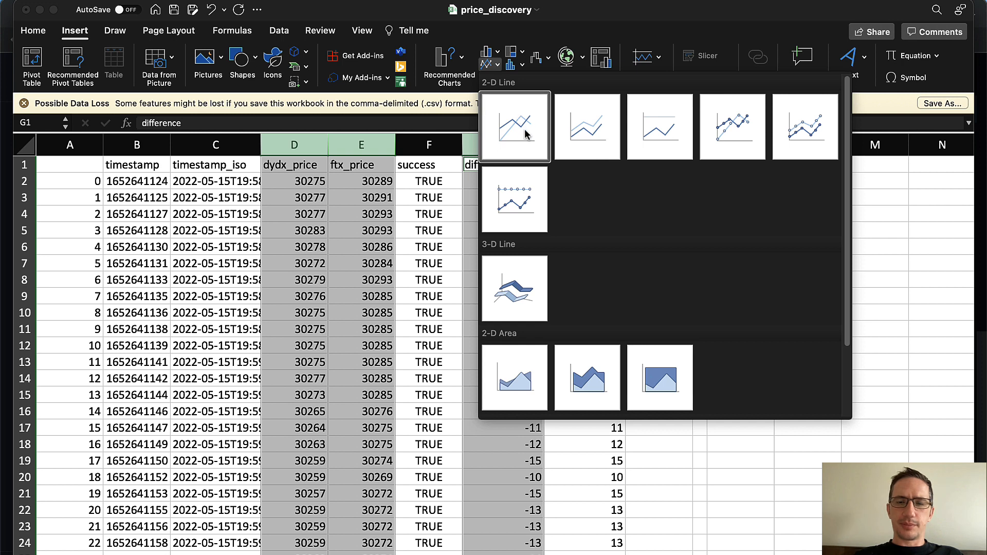
click(514, 125)
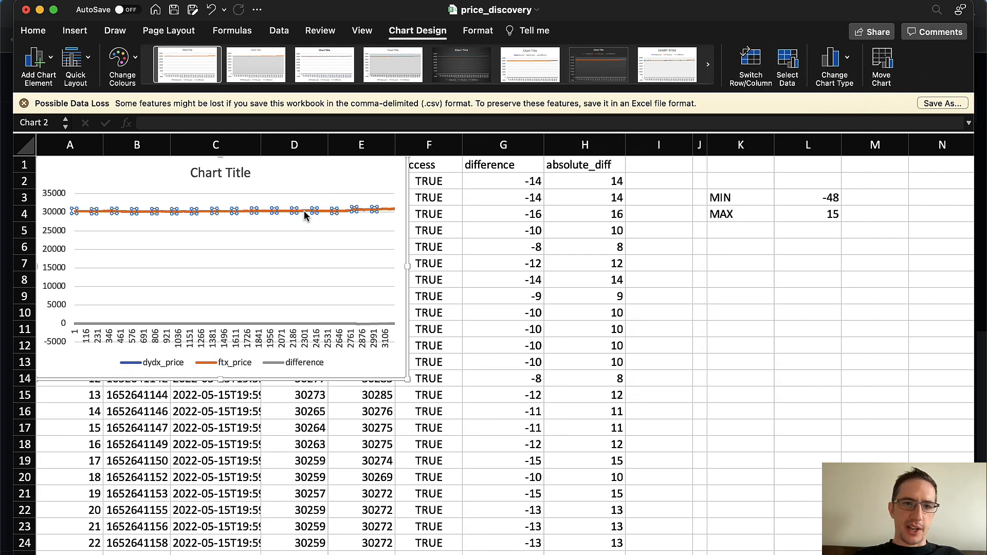
- Plot the price series on a secondary axis via Format Data Series
right_click(308, 211)
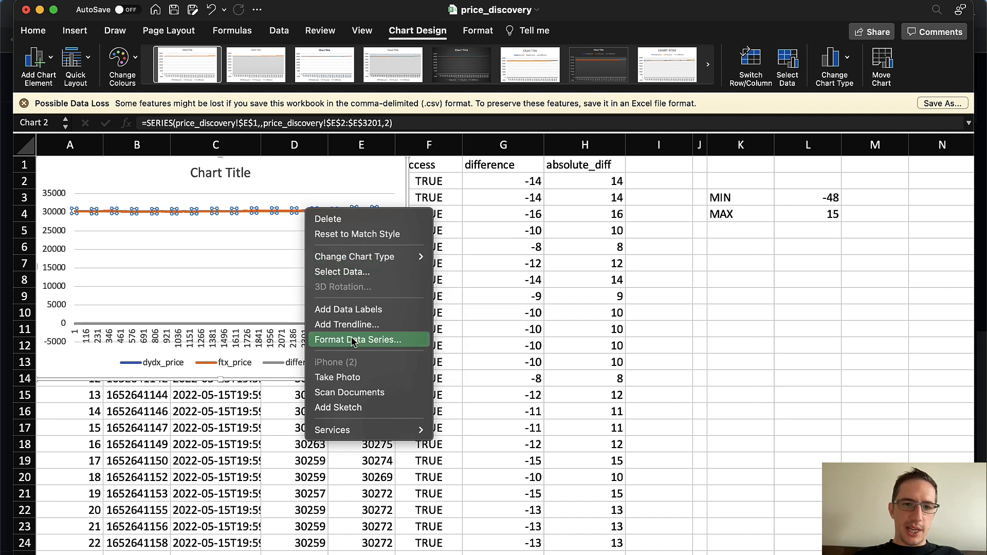
click(358, 339)
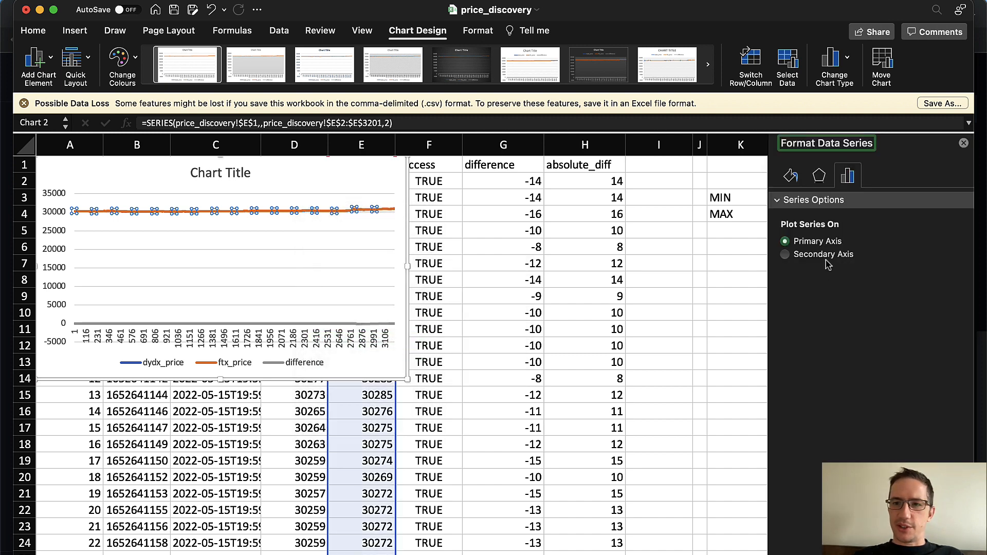
click(786, 254)
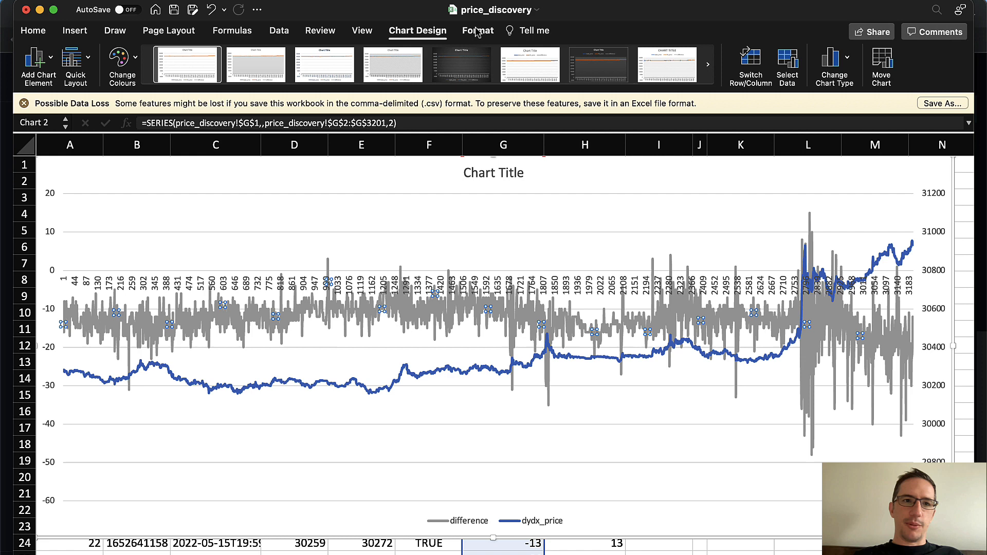
- Select the chart line and recolour the difference series green with the Format options
click(389, 57)
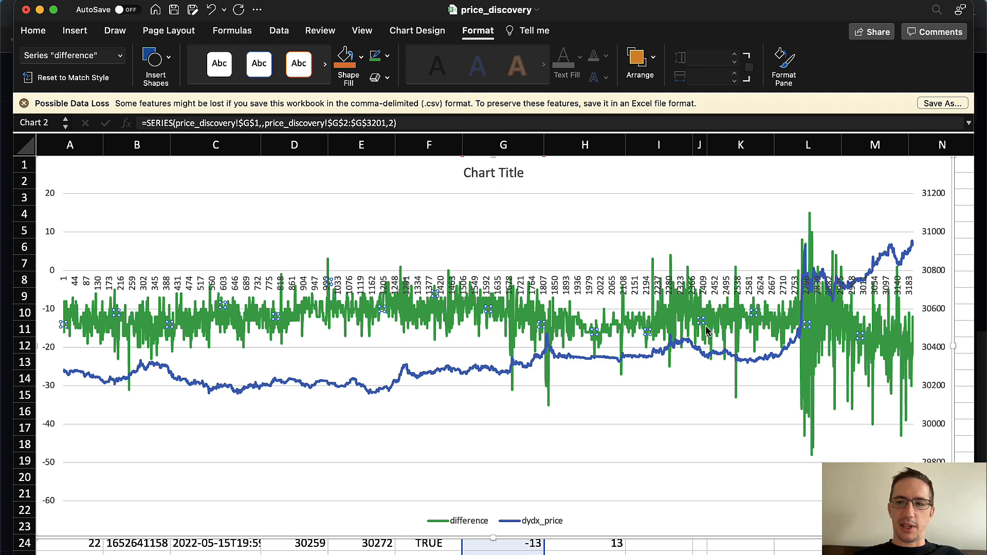
mouse_move(269, 303)
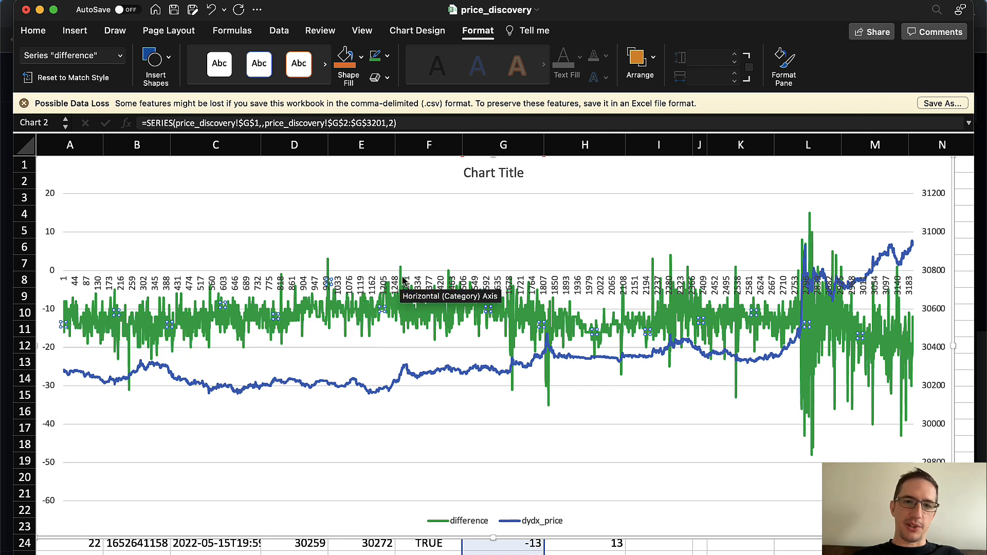
click(556, 364)
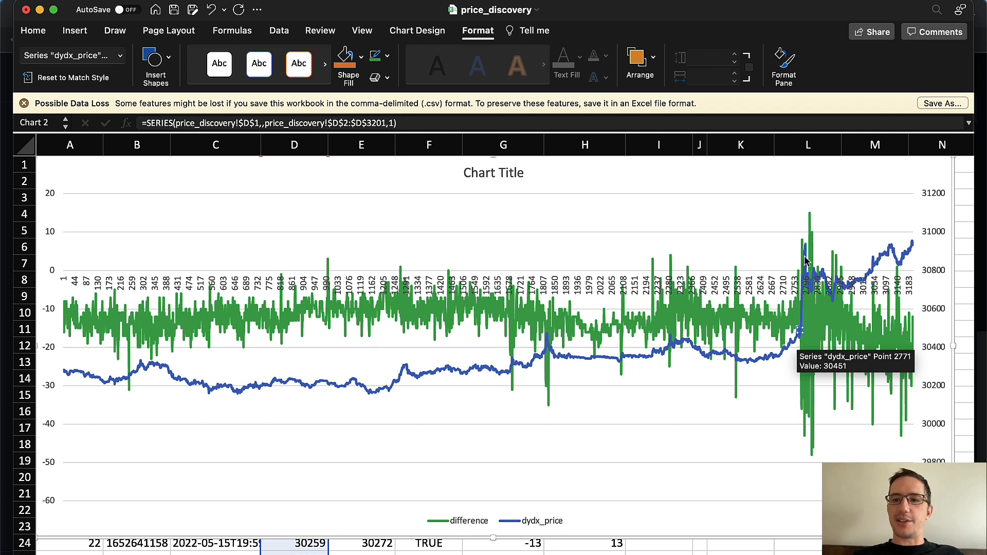
mouse_move(803, 229)
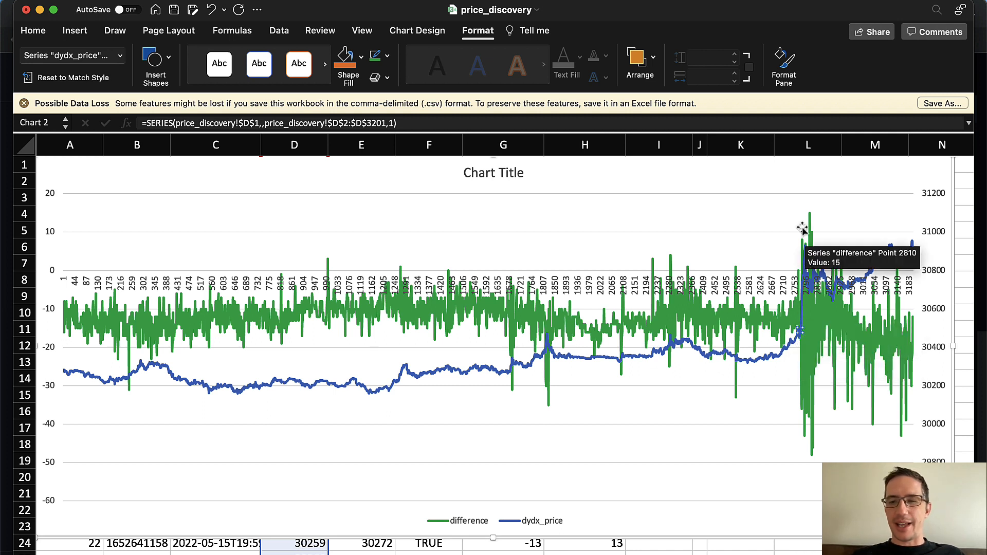
mouse_move(817, 192)
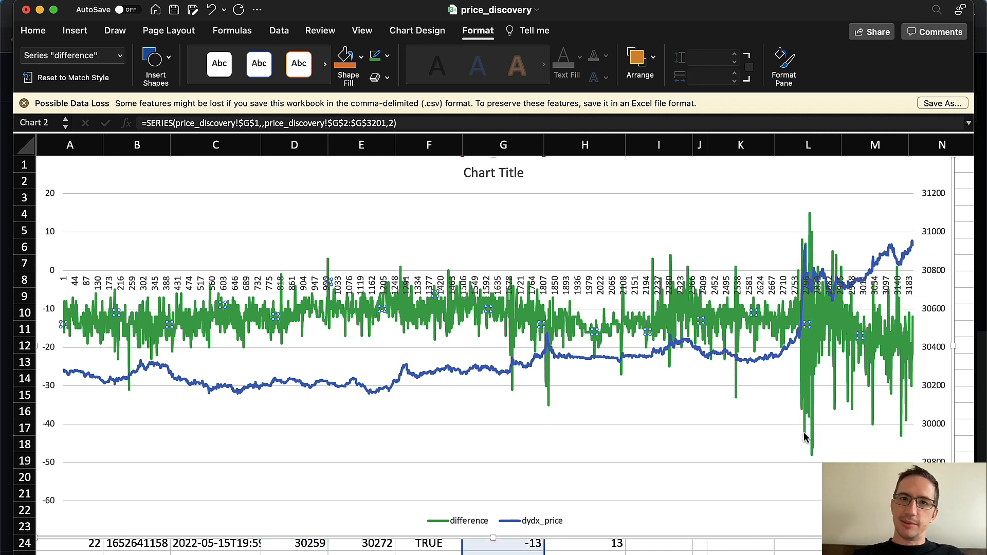
mouse_move(812, 353)
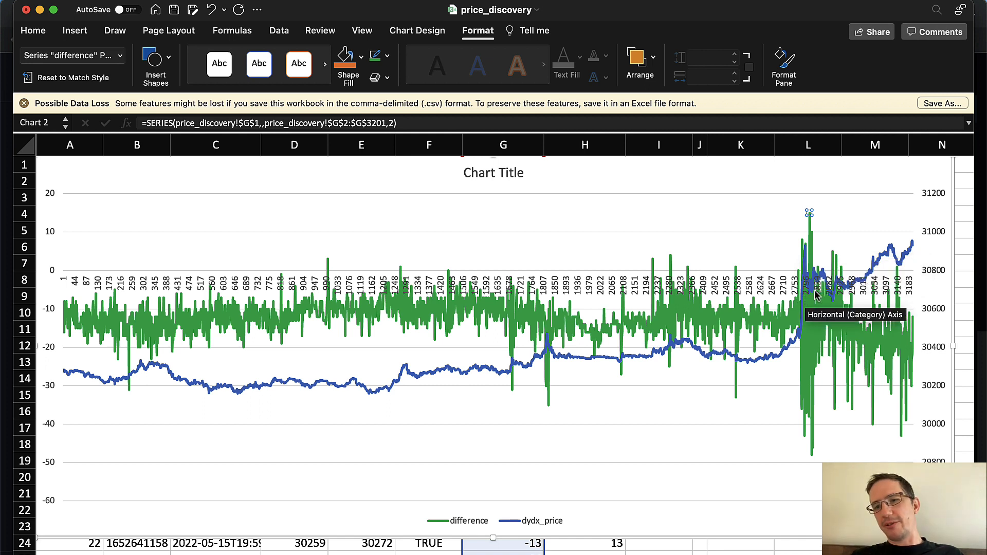
mouse_move(815, 293)
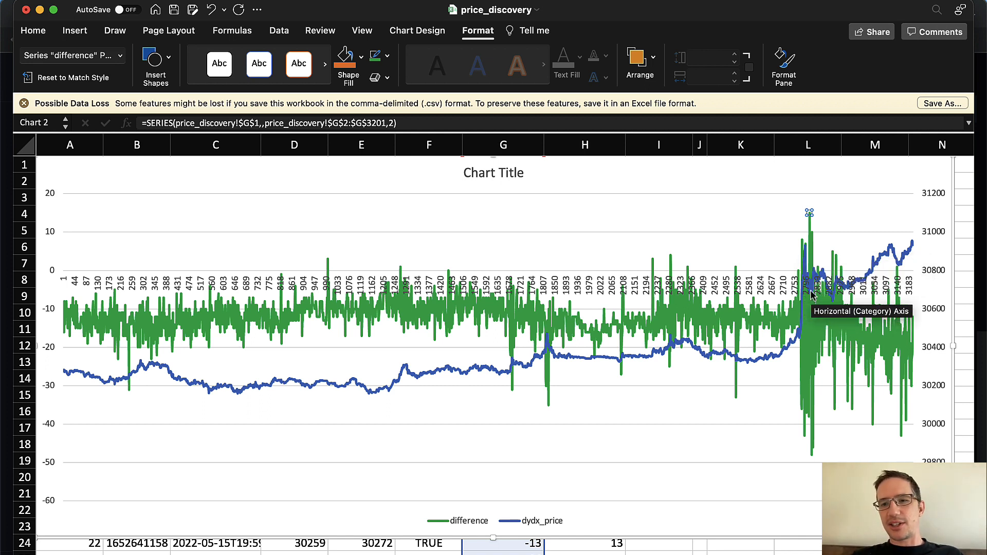
mouse_move(812, 220)
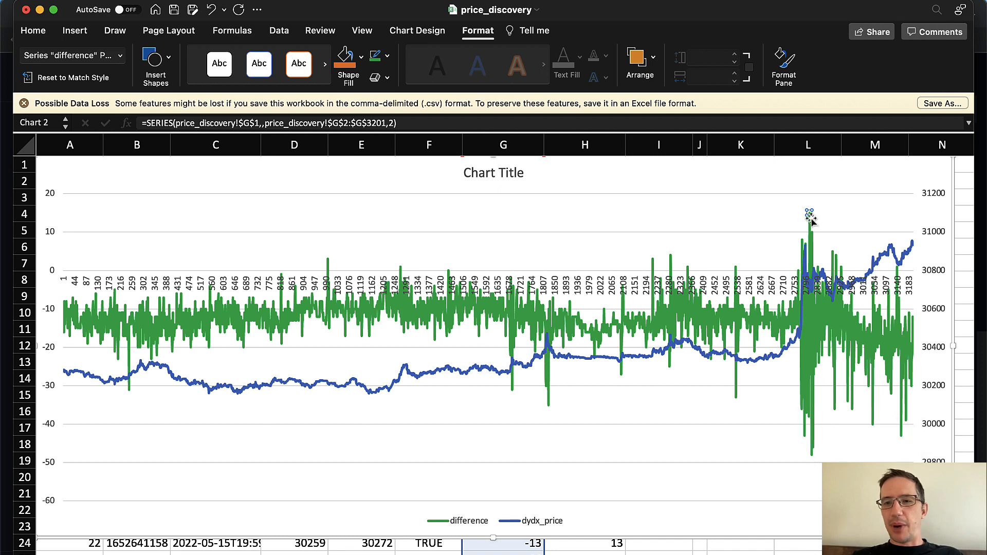
mouse_move(803, 381)
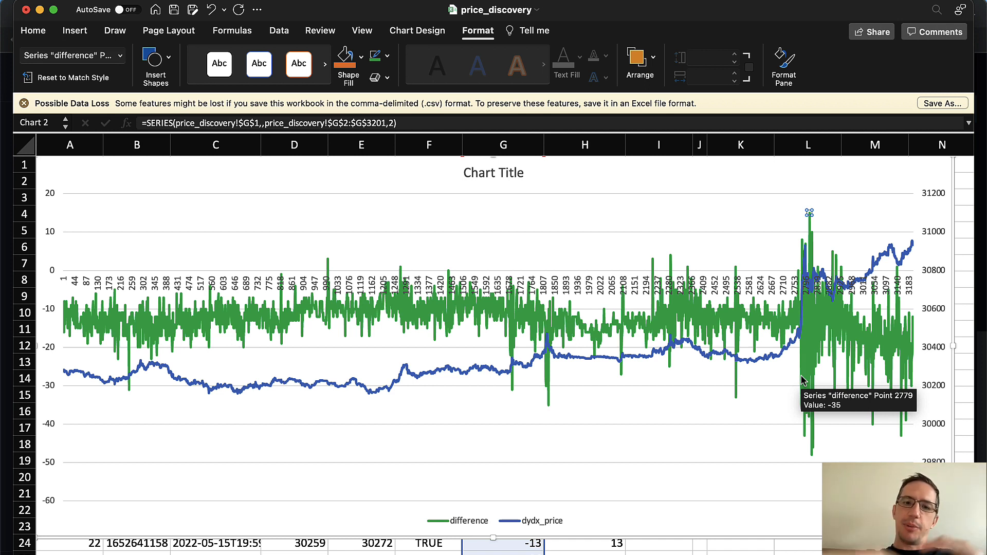
mouse_move(49, 317)
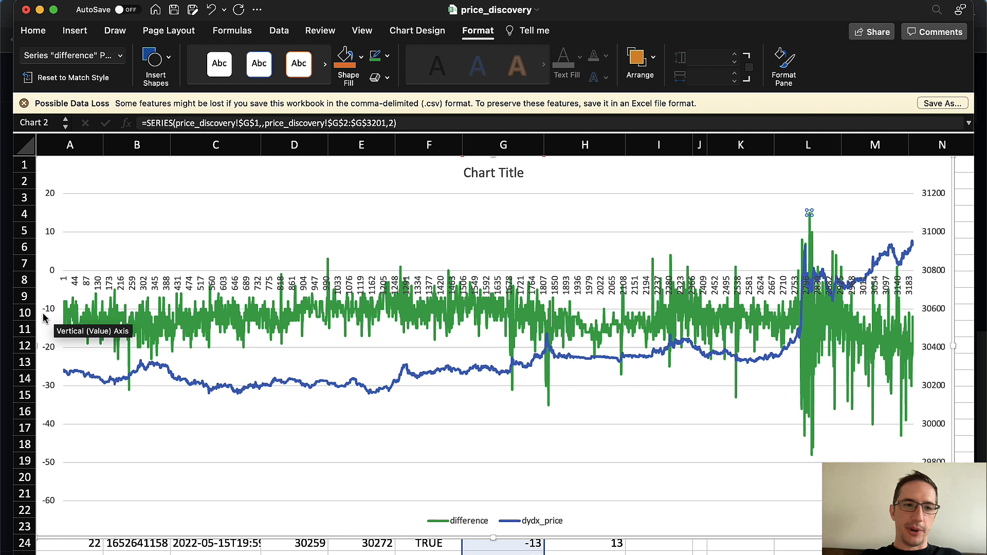
mouse_move(130, 352)
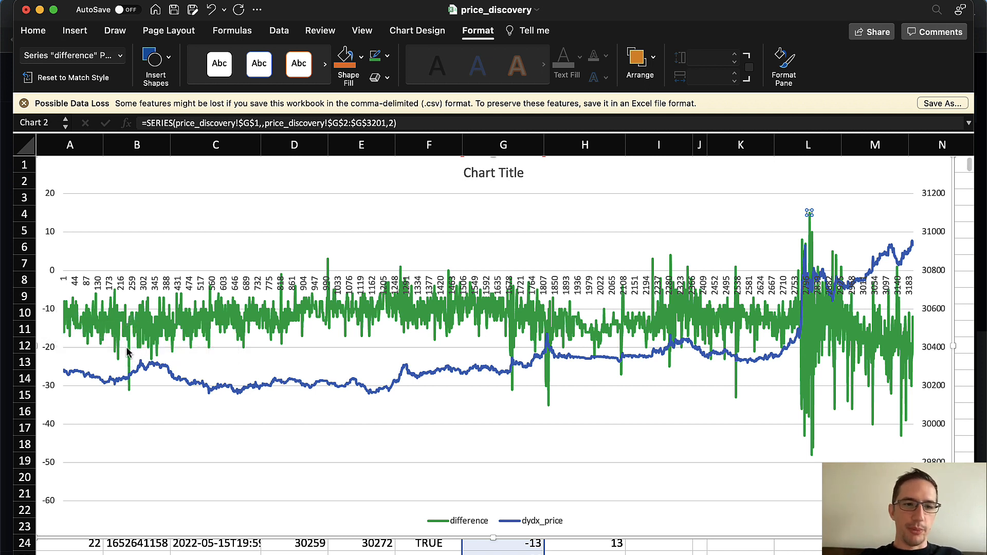
mouse_move(376, 310)
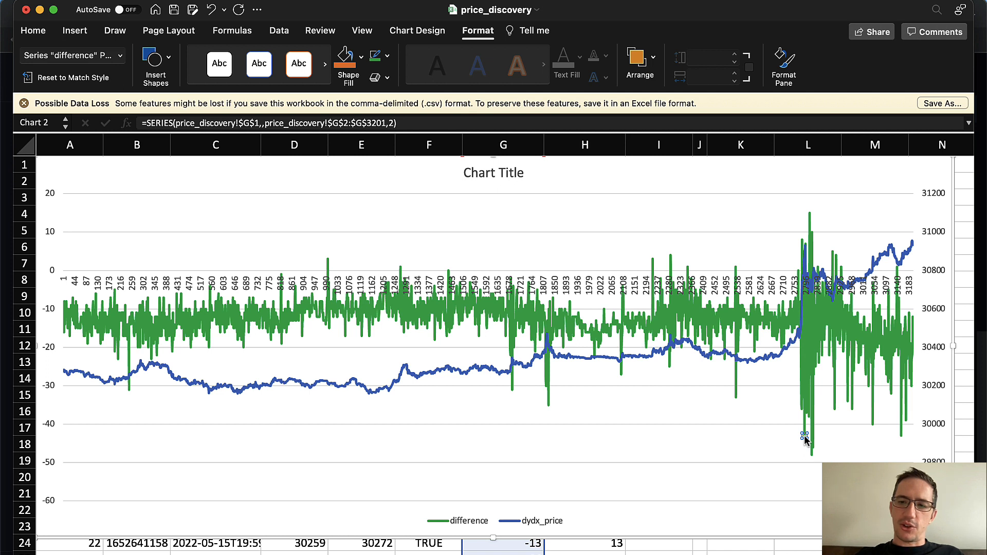
mouse_move(804, 343)
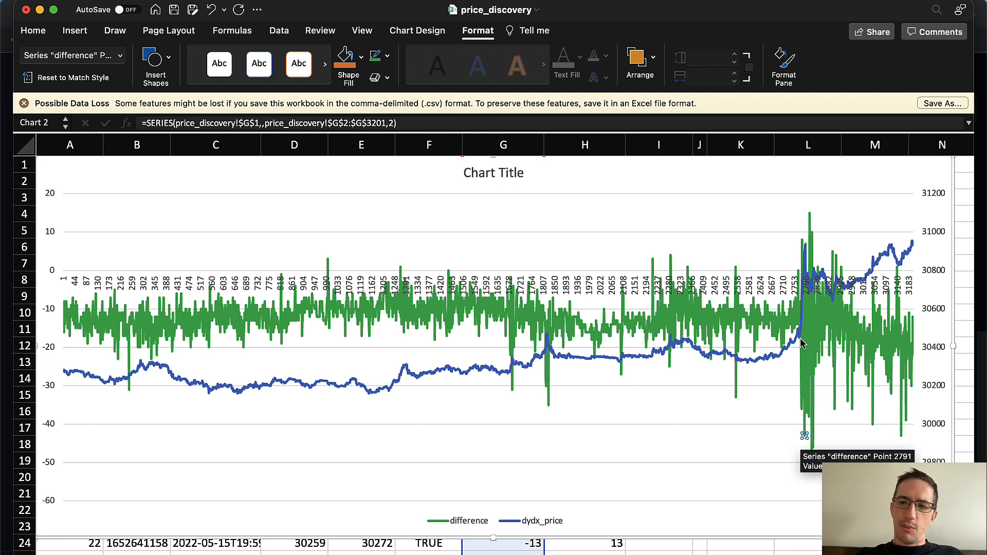
mouse_move(804, 322)
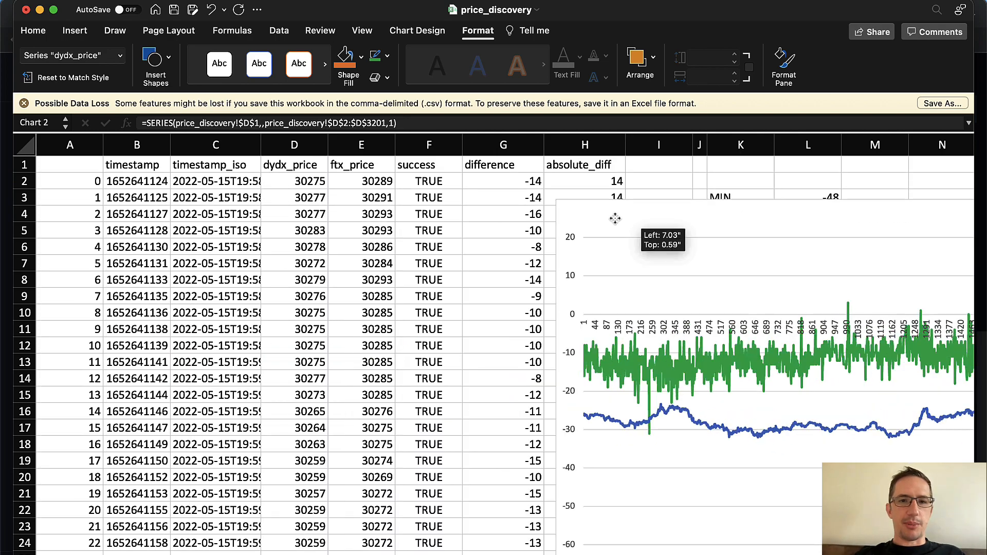
- Return to the cells and inspect difference values near the end of the data, including the -30 one
click(503, 229)
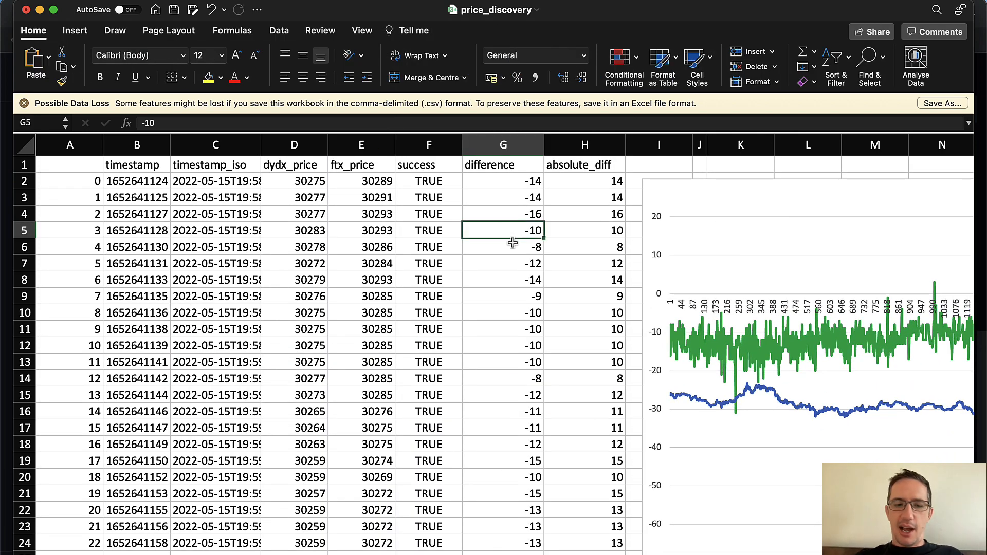
scroll(down, 3)
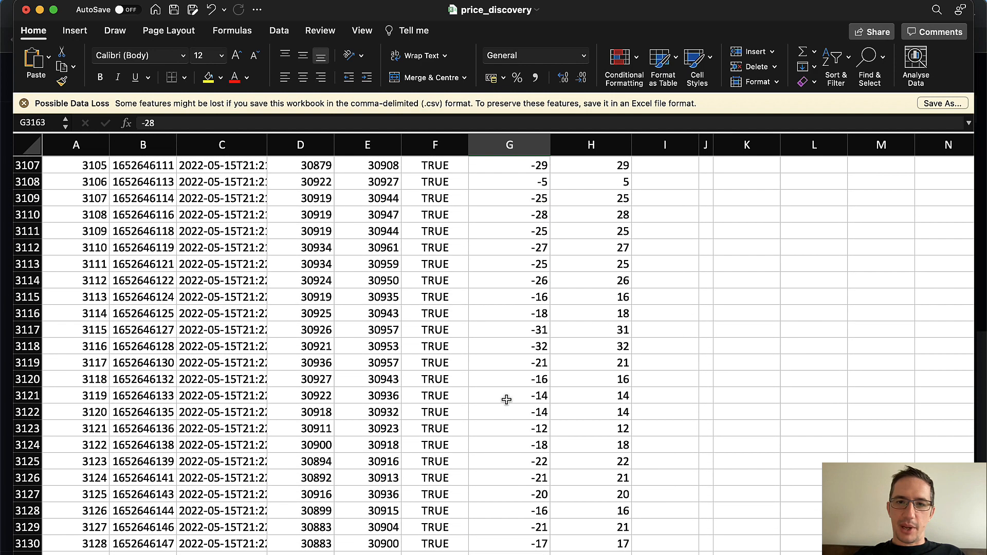
scroll(up, 3)
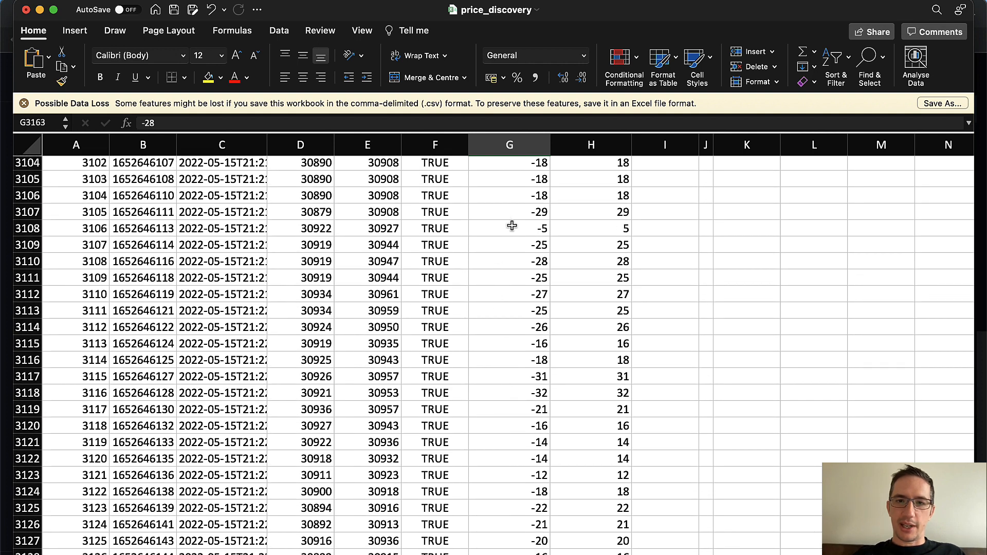
click(509, 211)
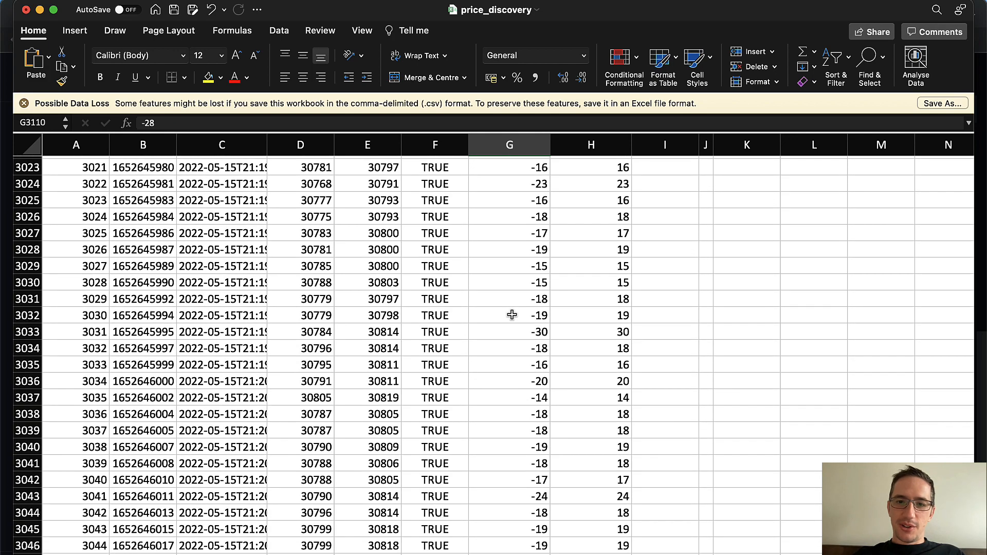
click(509, 333)
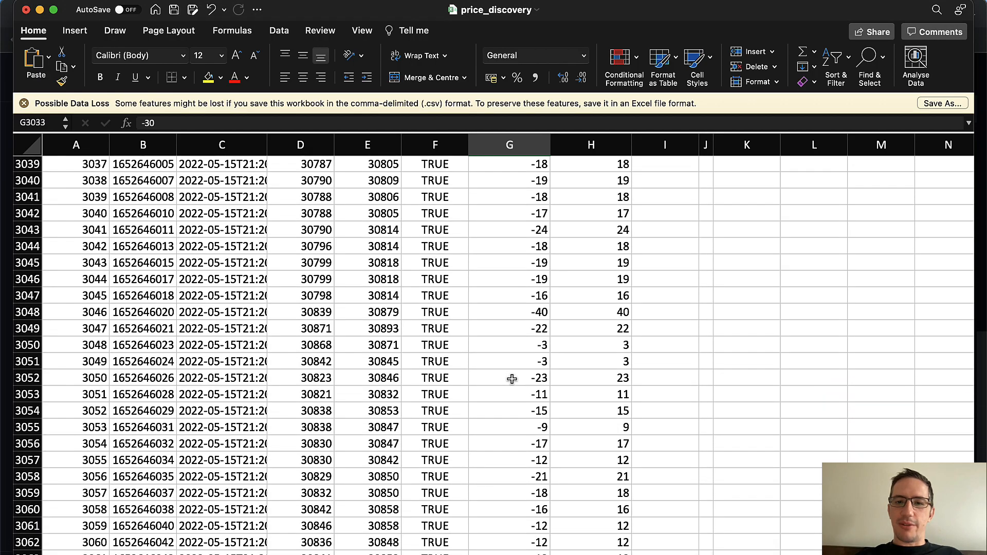
- Mark the difference spike values around rows 3030–3110 in column G
scroll(down, 3)
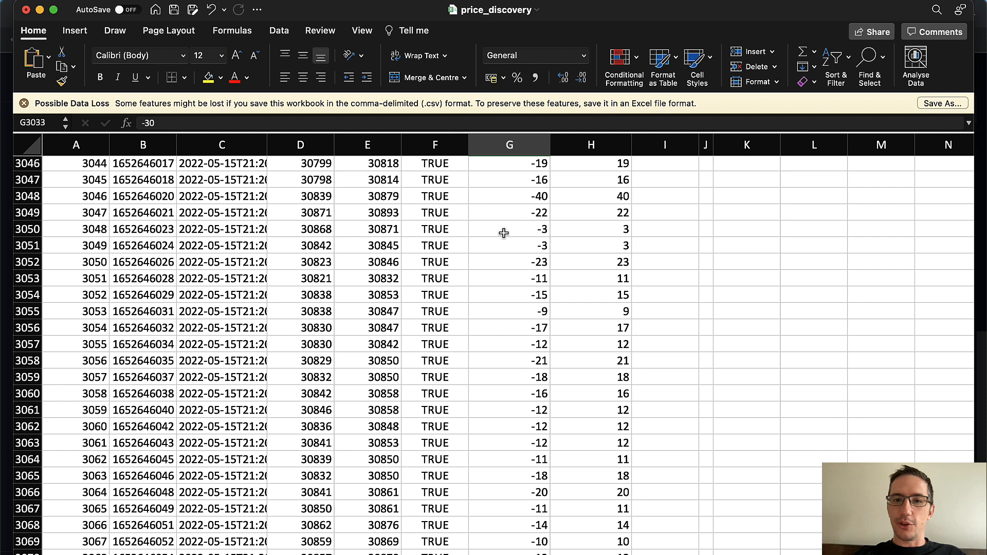
click(509, 196)
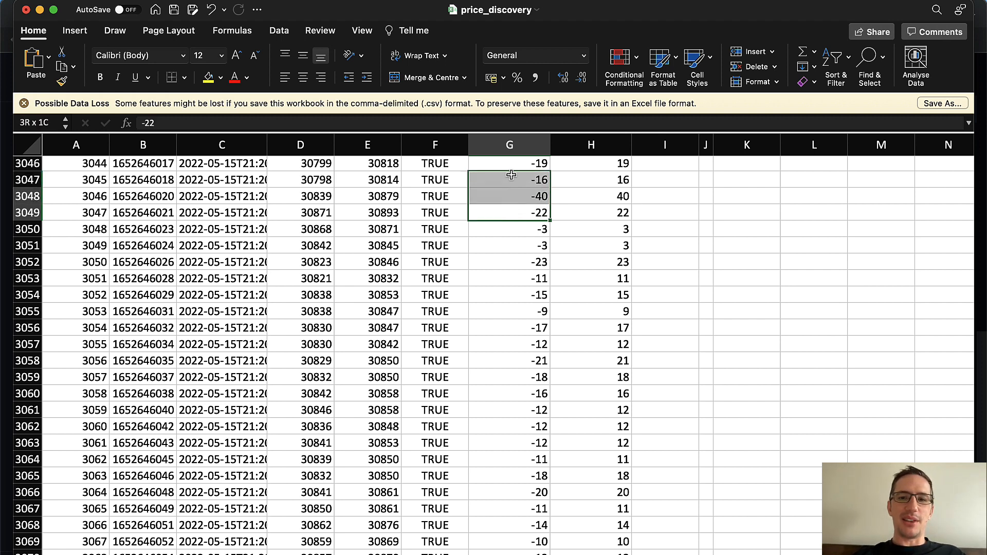
click(510, 196)
text(=)
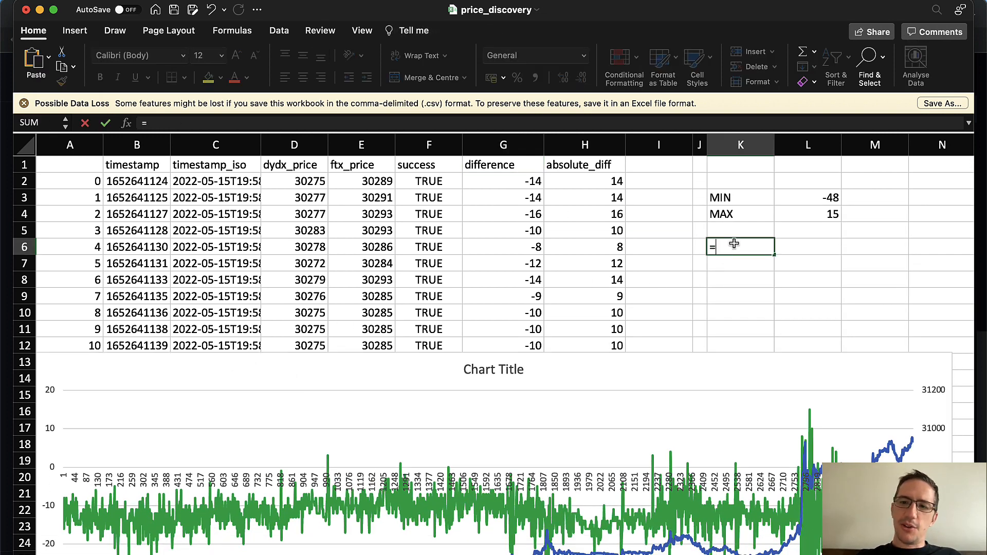
- Enter =D2*0.05% in K6 (15.1375) and =K6*2 in K7 (30.275)
click(293, 182)
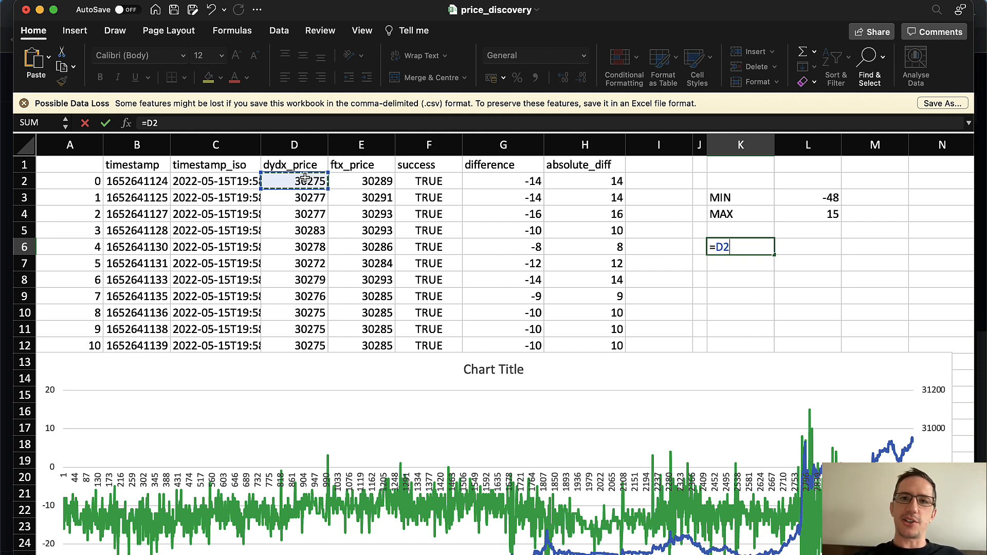
text(*)
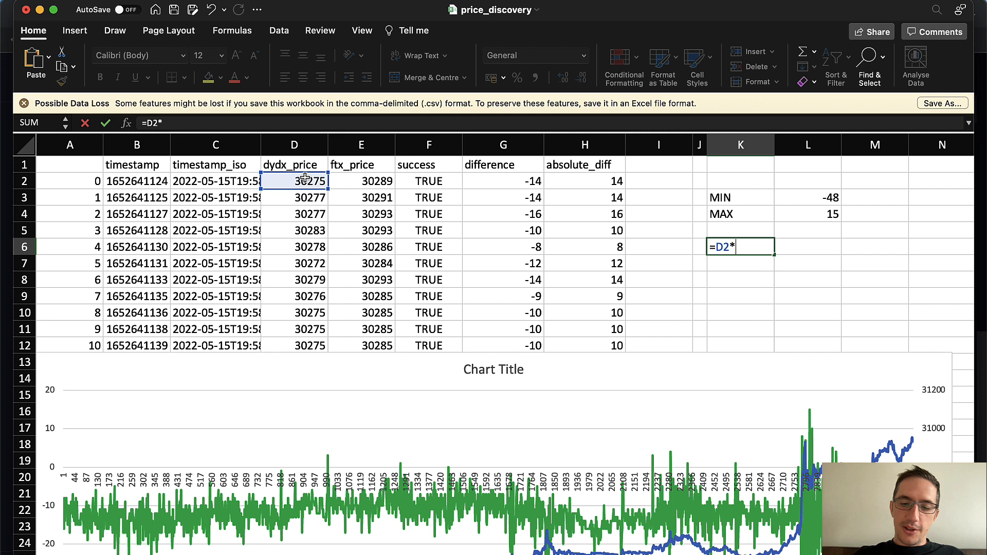
text(0.05)
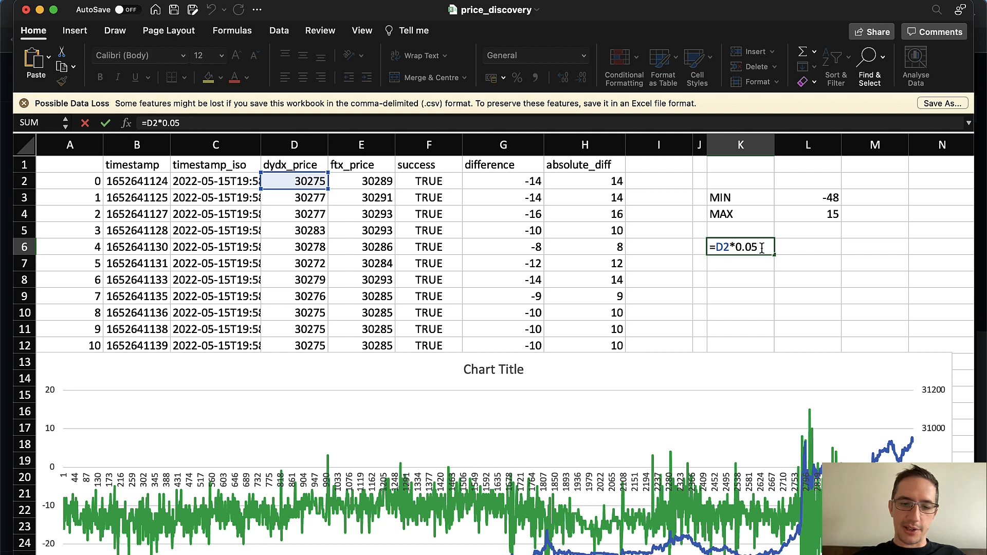
text(%)
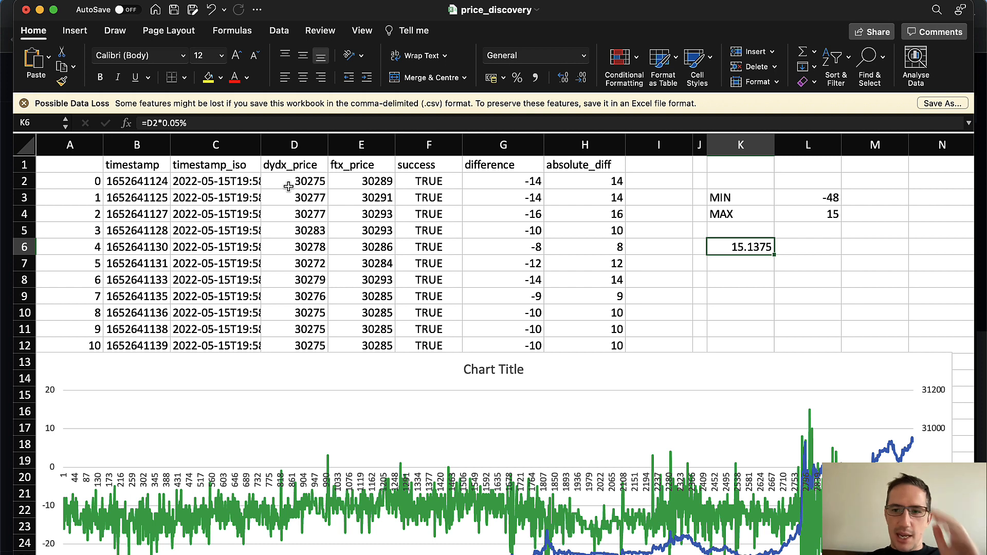
text(=K6)
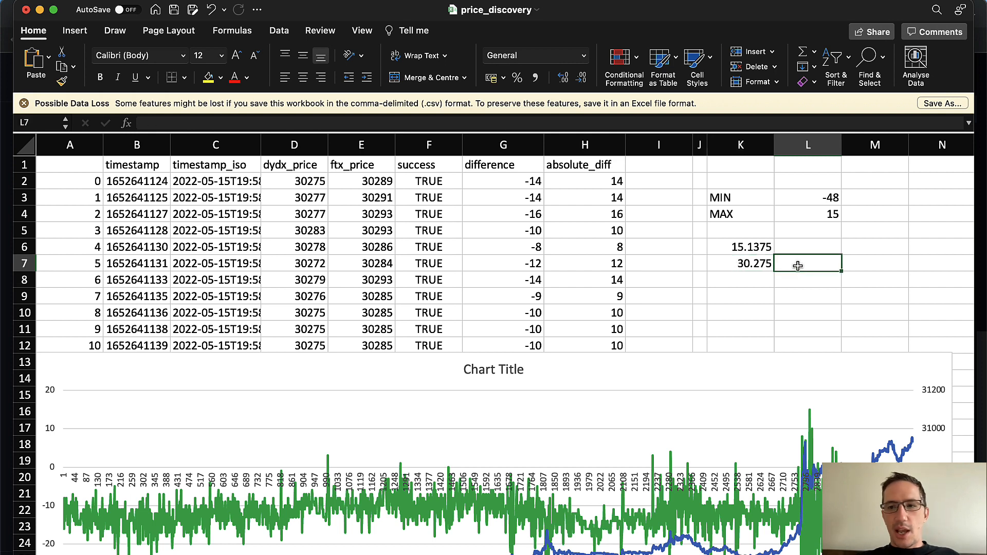
- Enter =K7*2 in L7 (60.55) and a trial =L7*10 in M7 (605.5), then check it
text(=K7*)
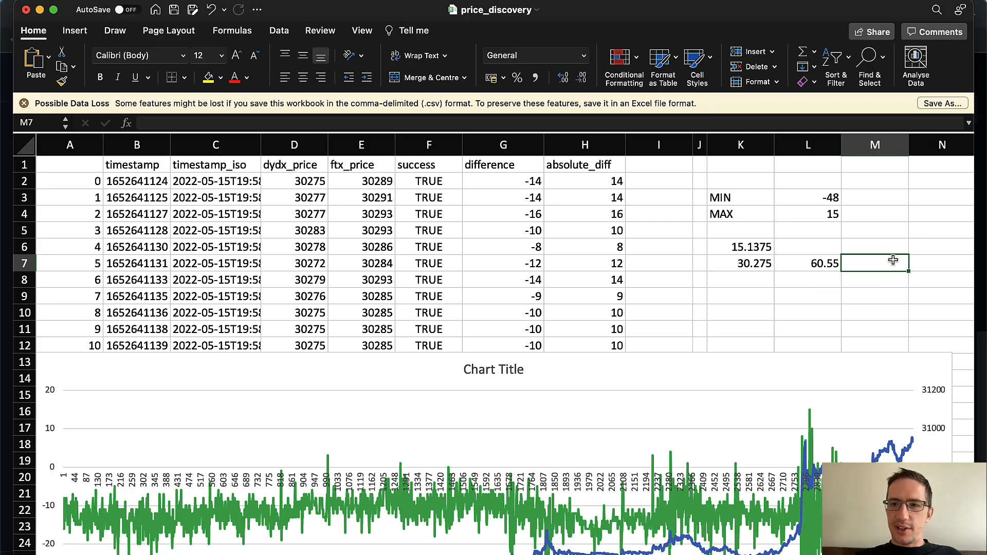
text(=L7*)
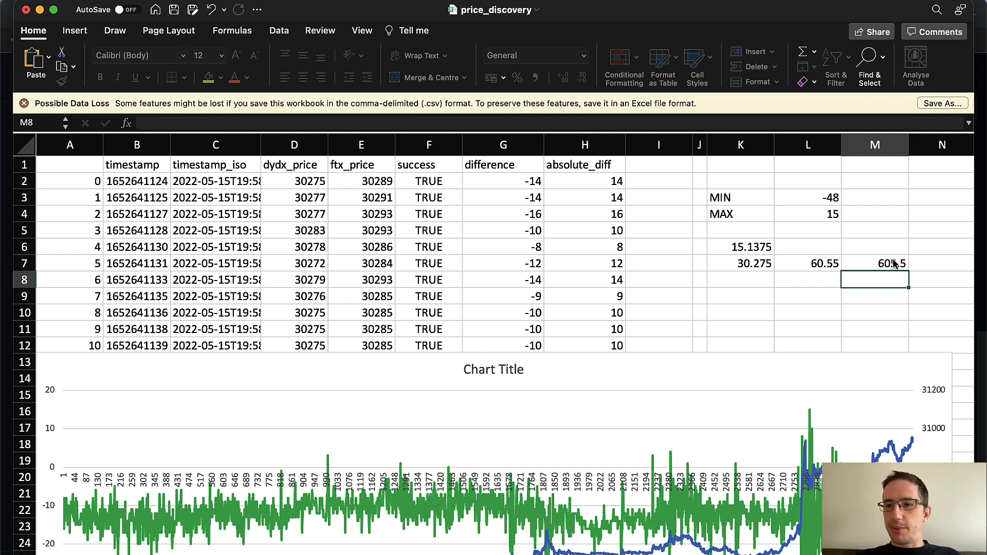
click(874, 263)
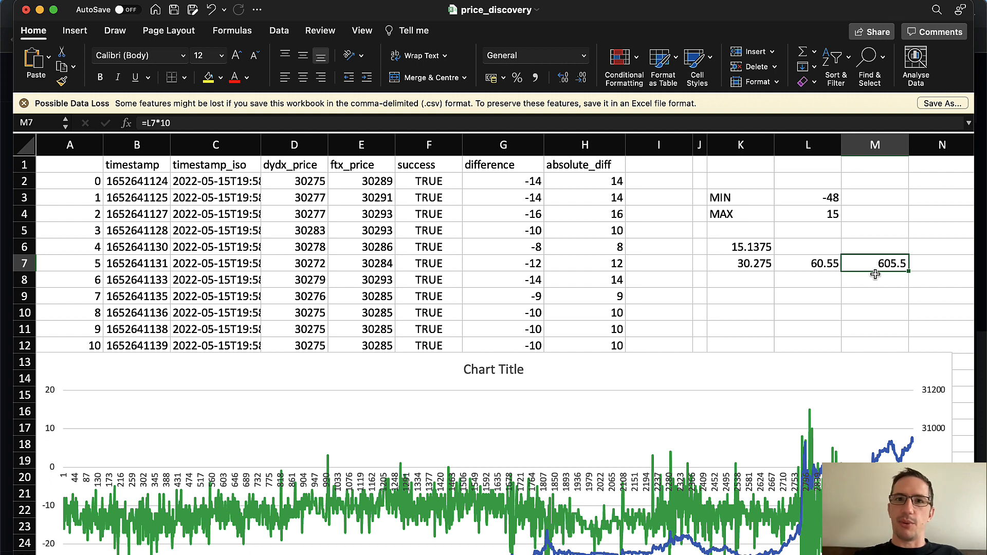
mouse_move(854, 264)
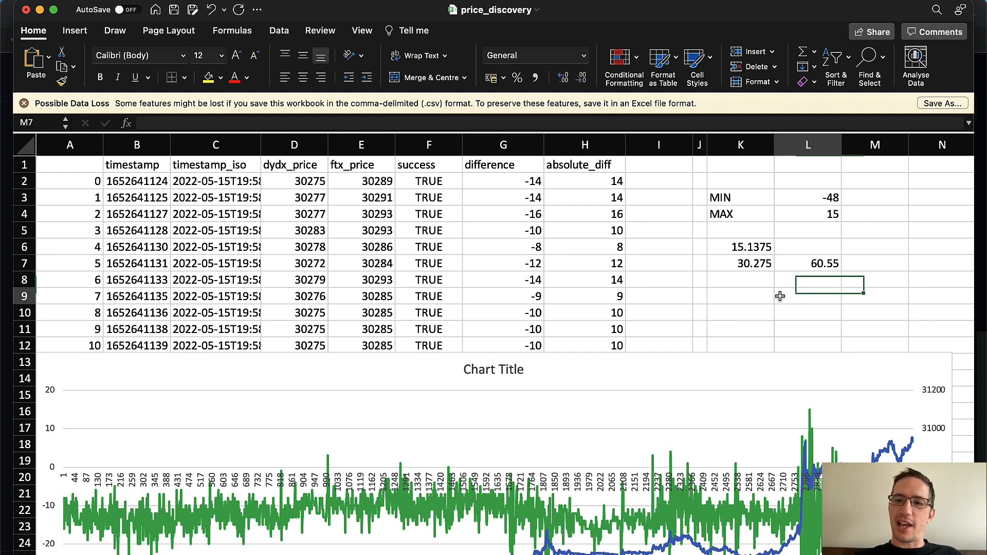
- Enter a stake of 20 in L9 and its tenfold leverage =L9*10 in M9 (200)
text(20)
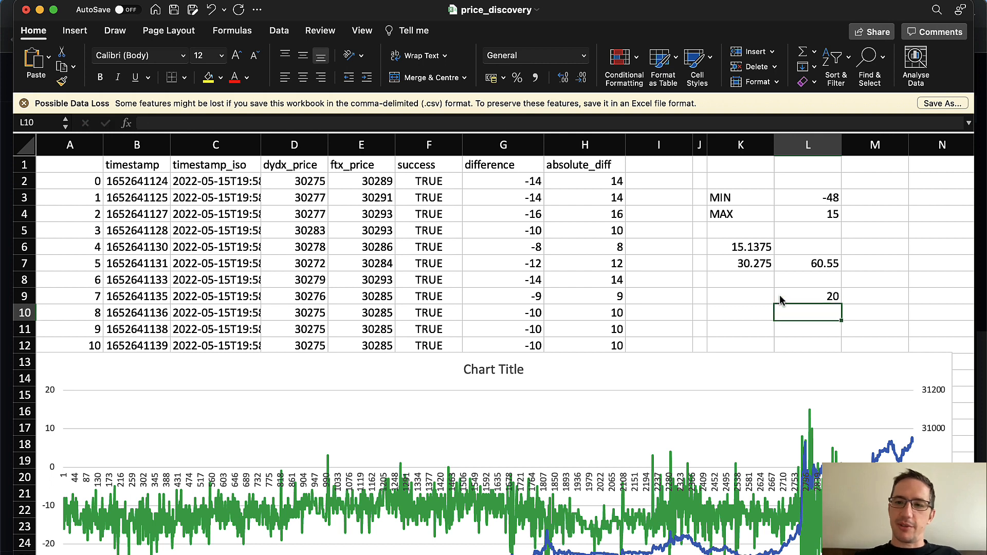
click(809, 296)
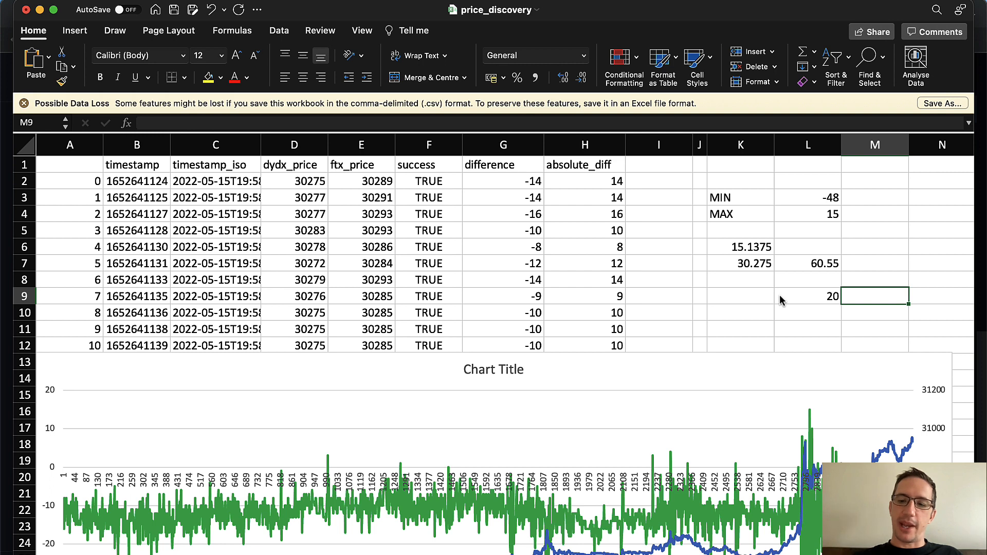
text(=L9)
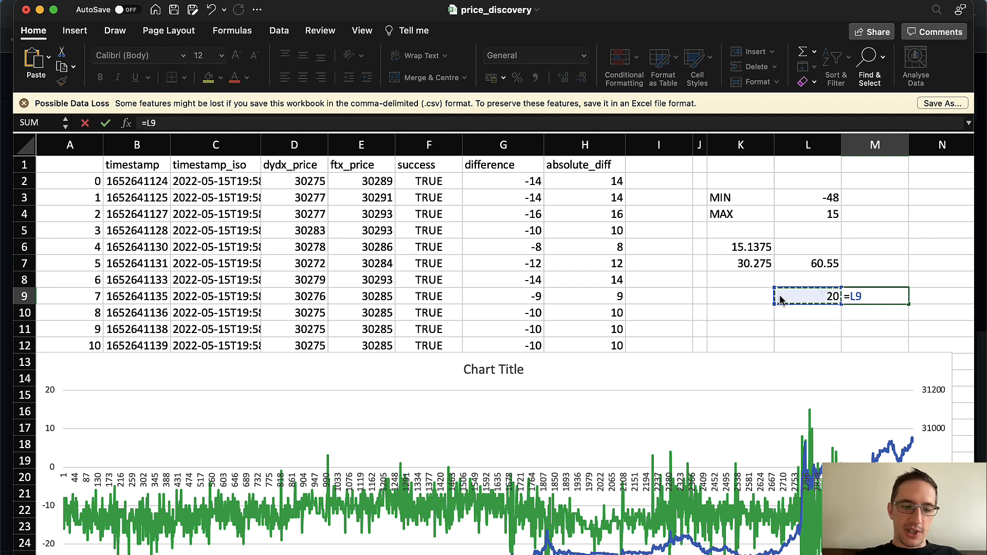
key(Enter)
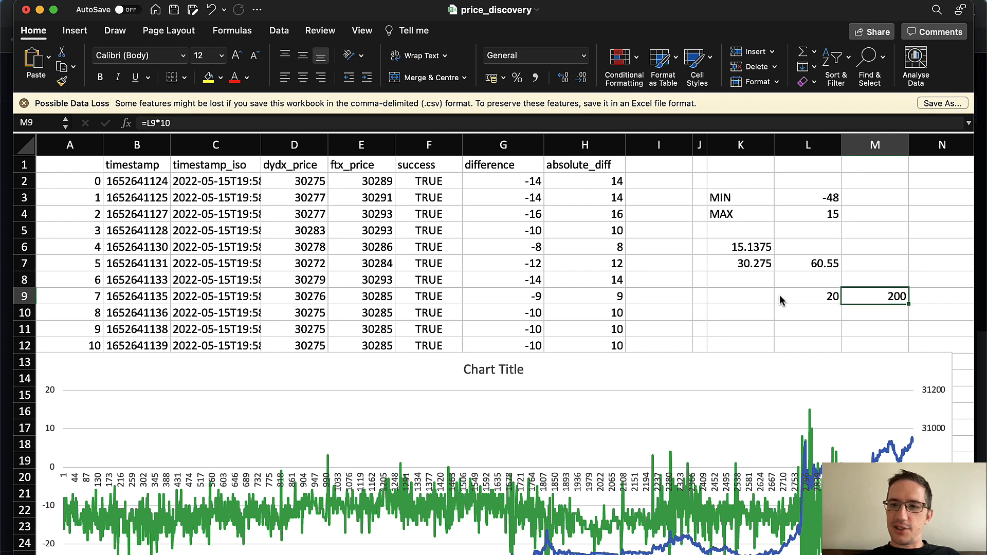
- Subtract the 60.55 fee with =M9-L7 in M10, giving 139.45, and move to M11
text(=M9-)
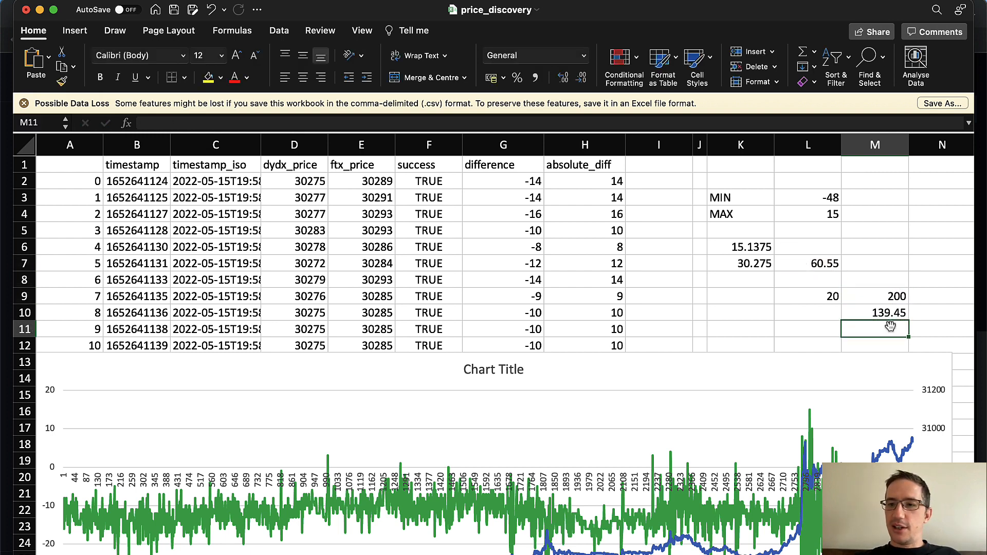
click(875, 312)
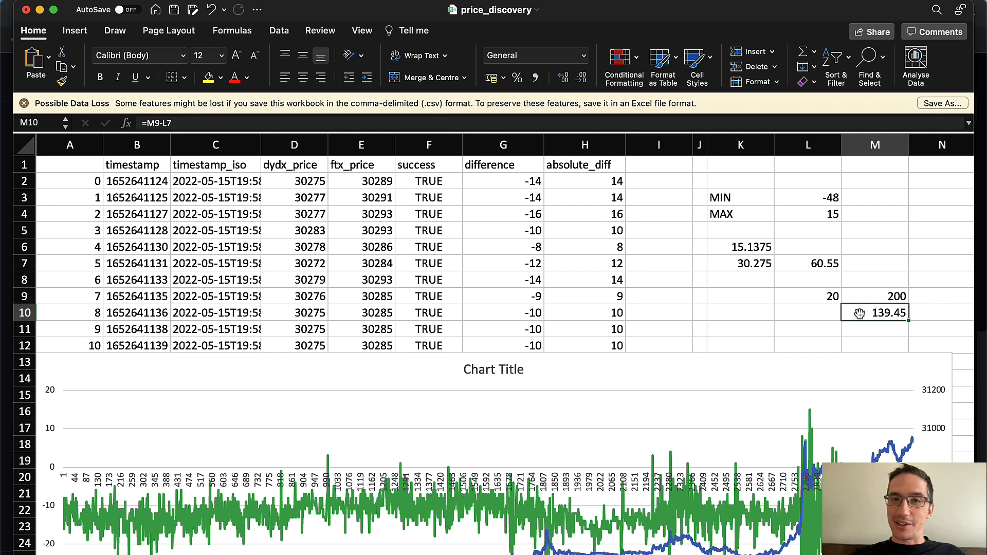
click(874, 329)
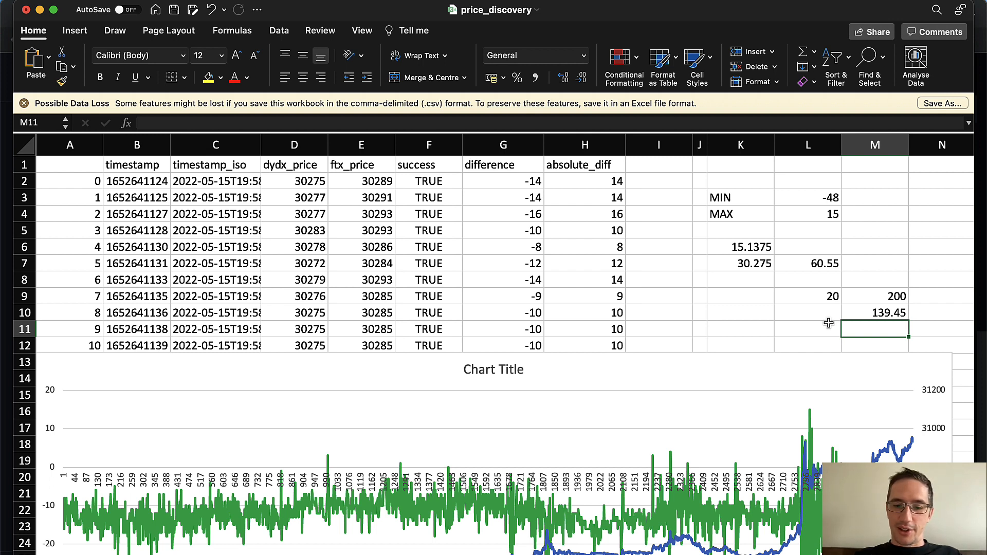
- Enter 60 in M11, =M10-M11 in M12 (79.45) and =M12-10 in M13 (69.45)
text(60)
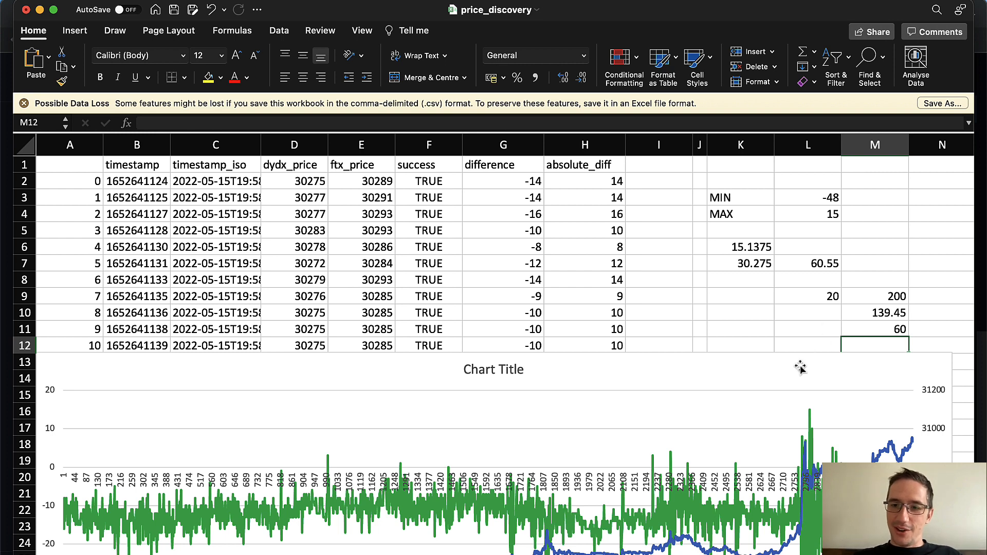
text(=)
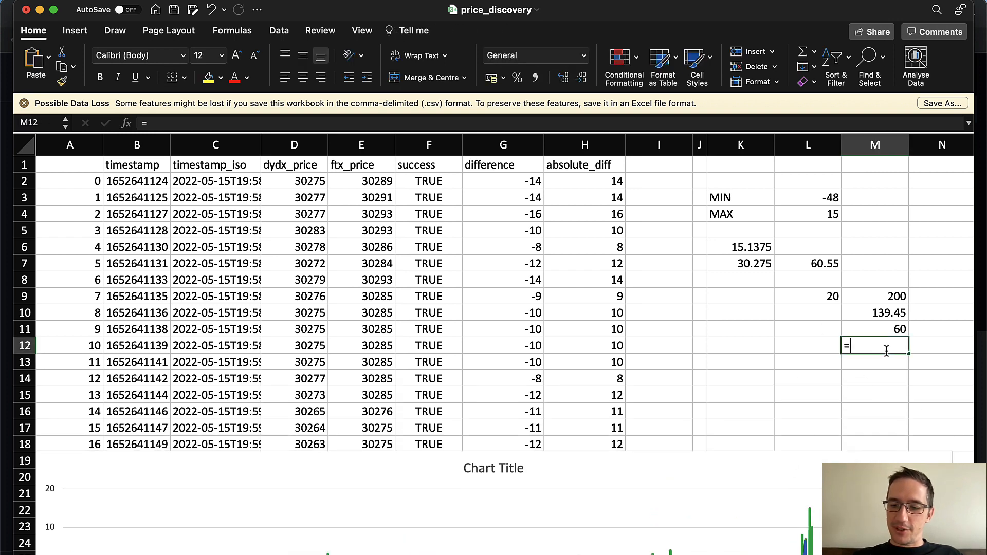
text(M10-M11)
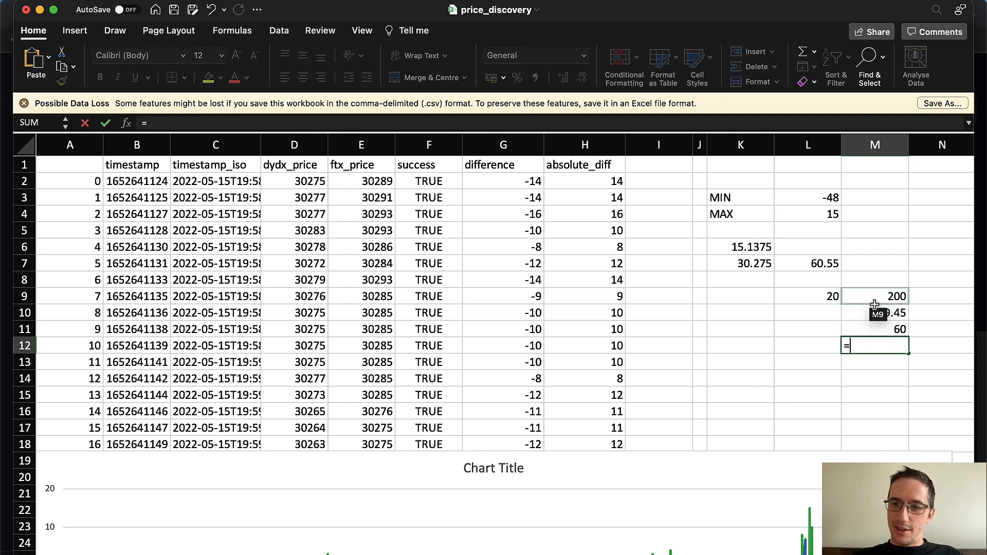
text(=M10-M11)
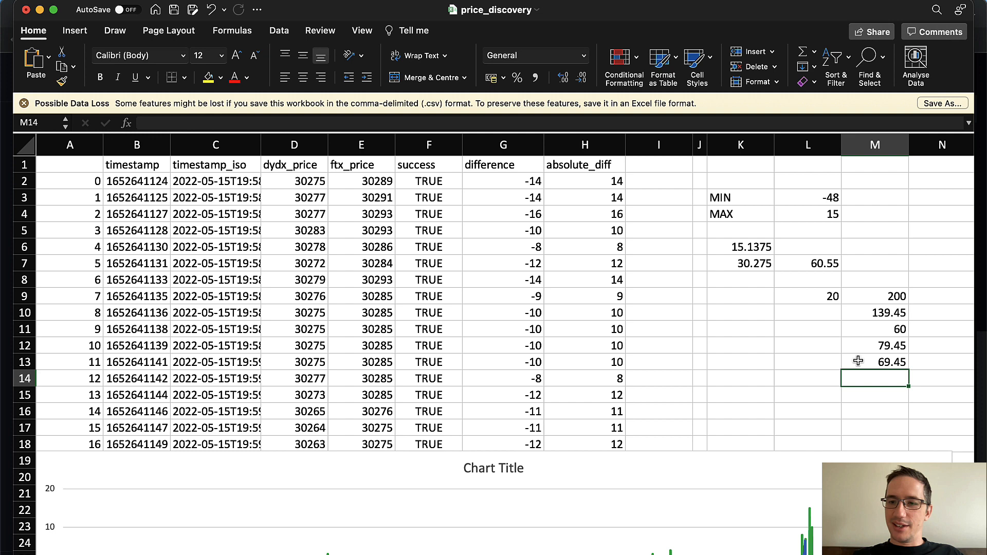
mouse_move(860, 365)
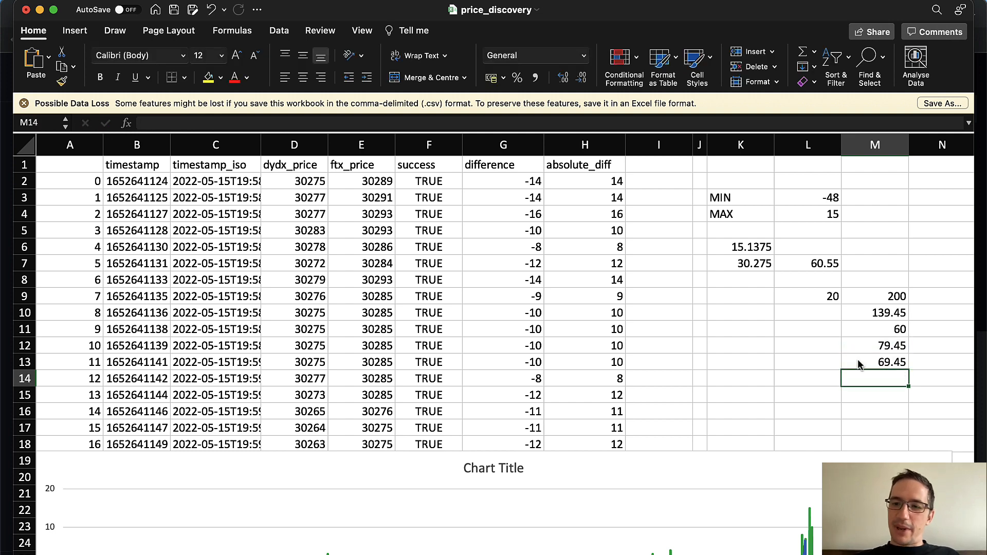
text(=M12-10)
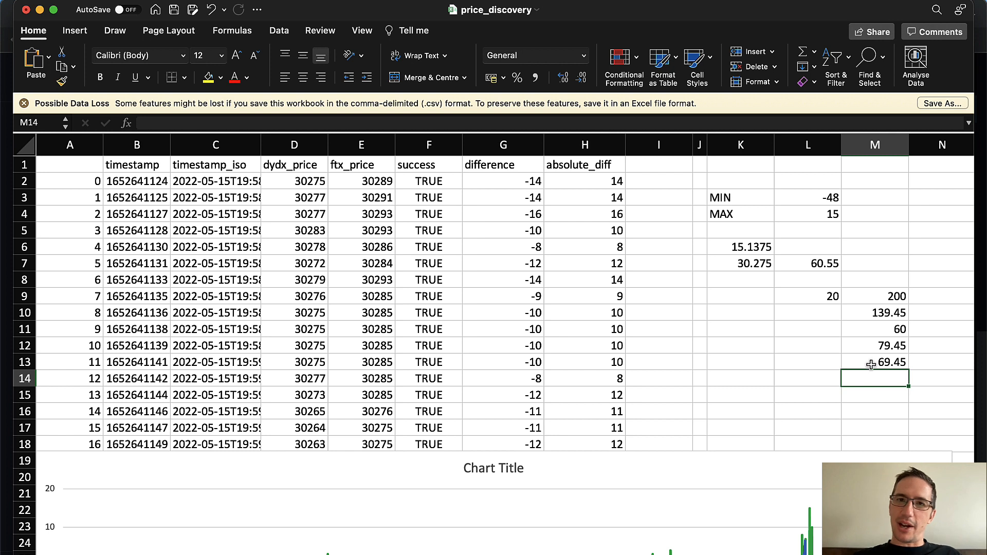
click(808, 296)
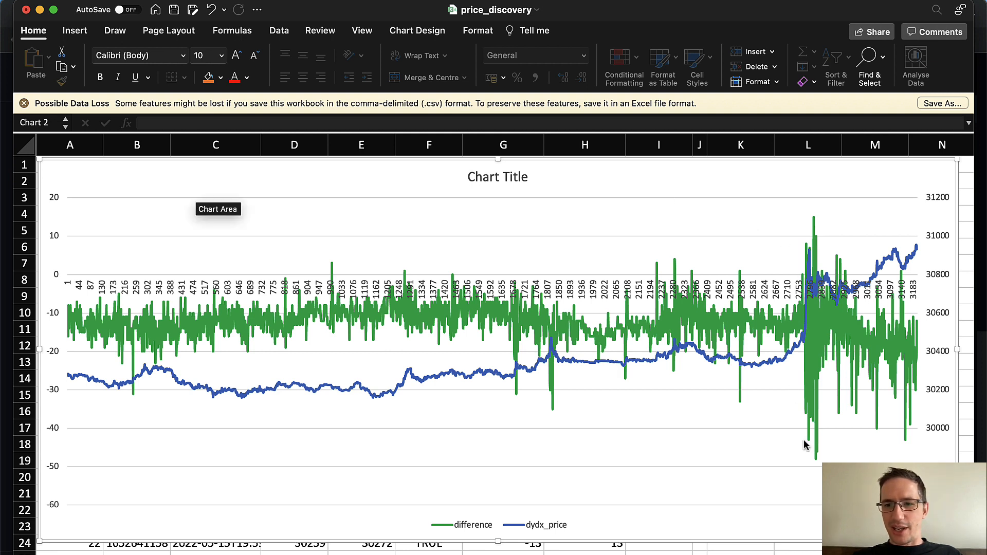
mouse_move(809, 353)
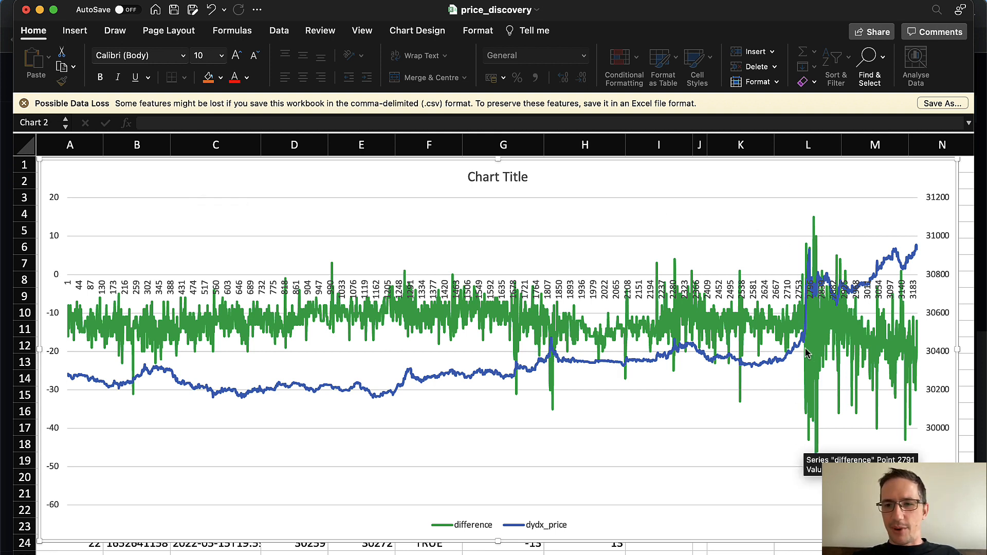
mouse_move(808, 326)
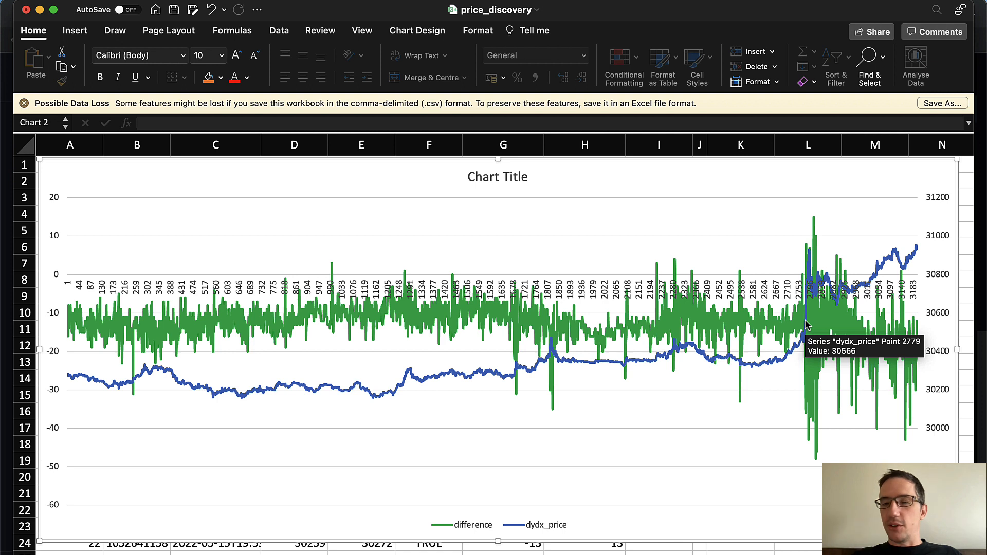
mouse_move(812, 417)
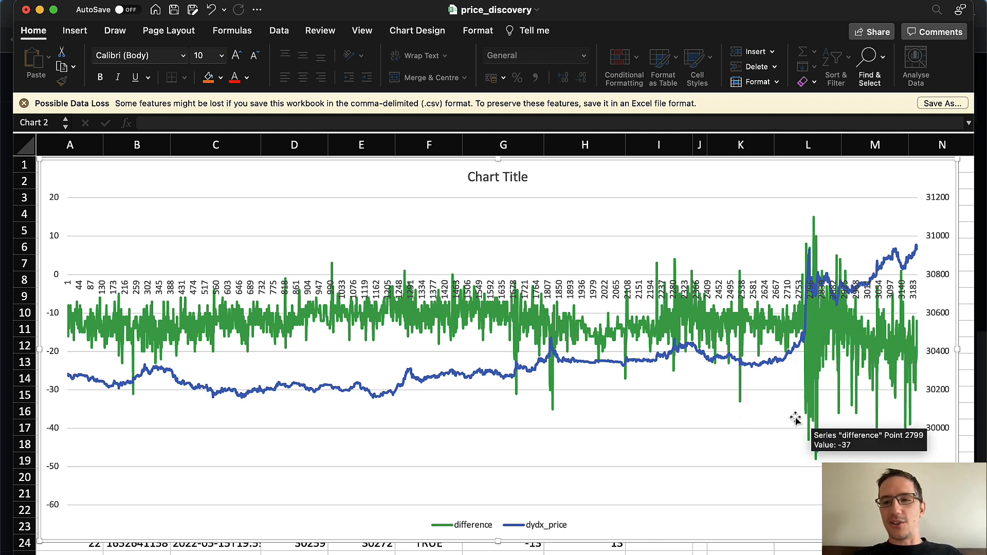
mouse_move(806, 419)
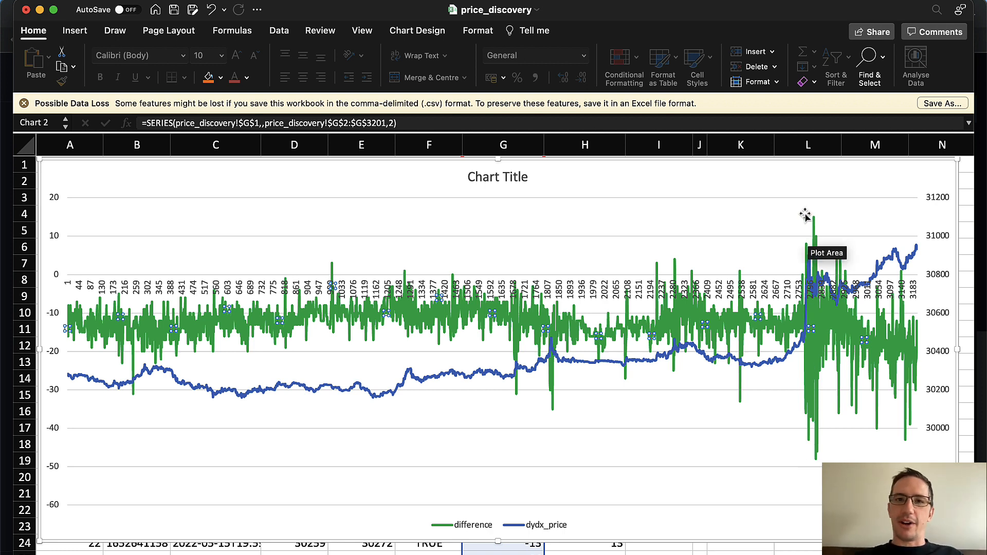
mouse_move(478, 318)
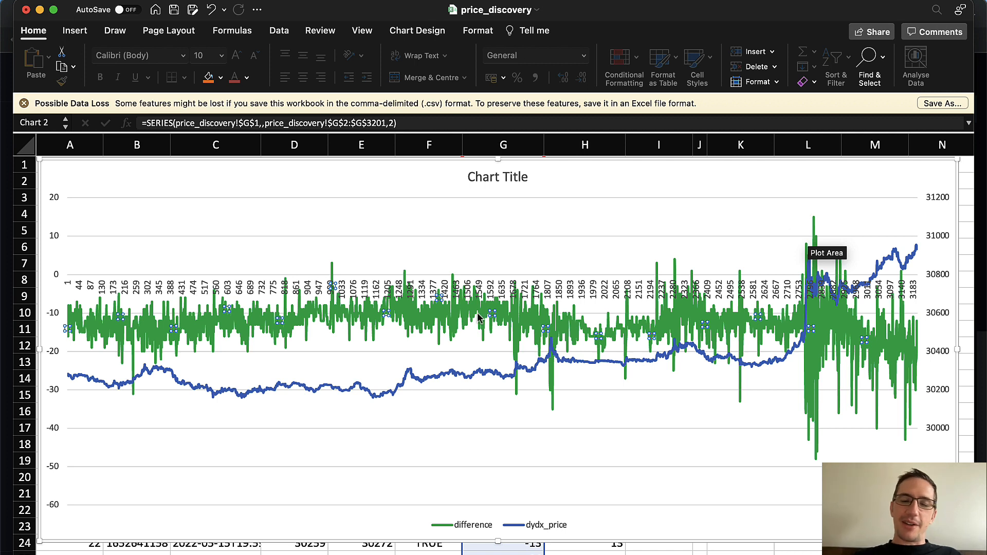